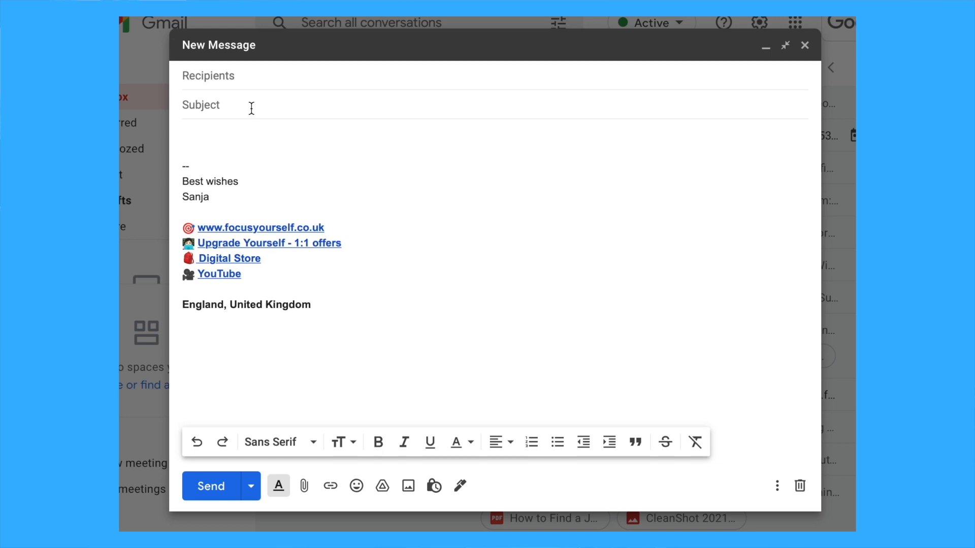
Enter the subject 'HRBP Weekly Update' and a 'Dear [...]' greeting.
text(HRBP Weekly)
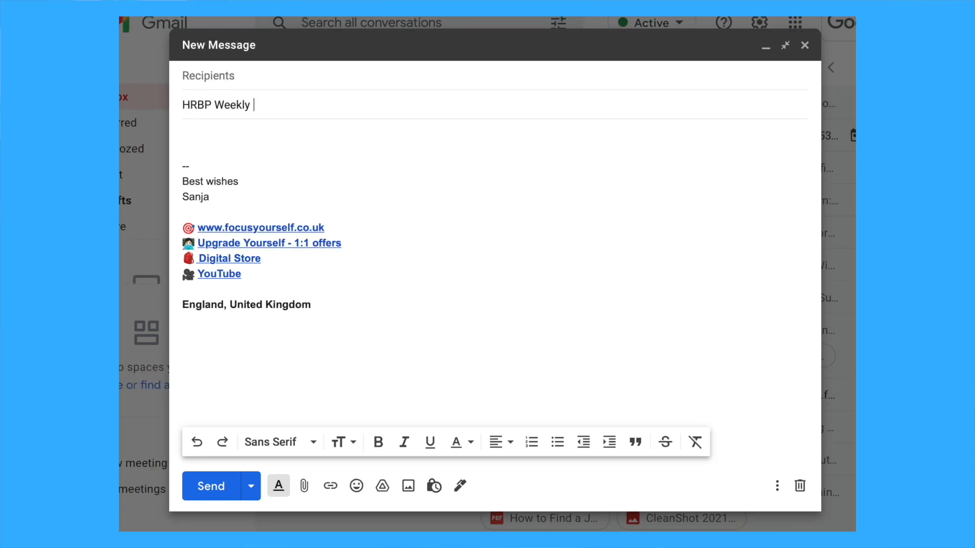
text(Update)
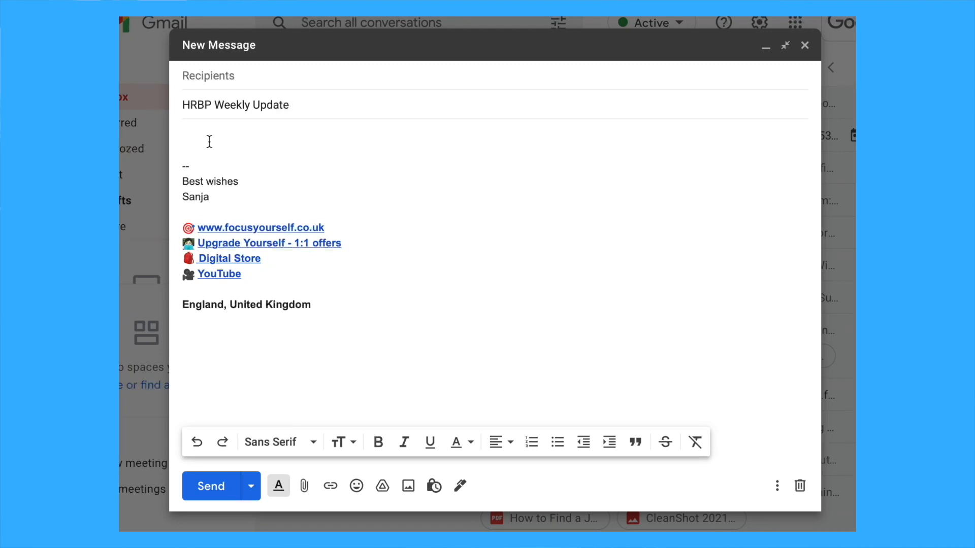
text(Dear)
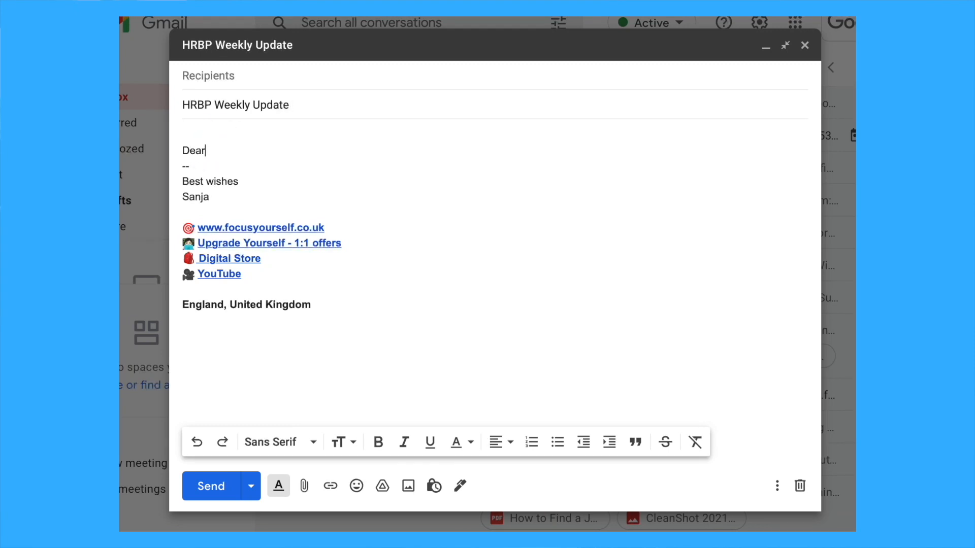
text([.   ])
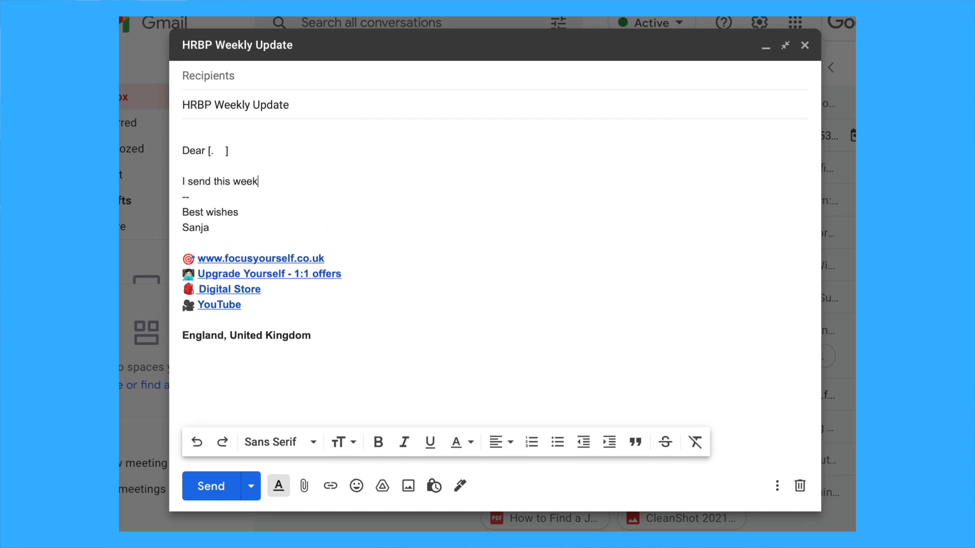
Write the intro line, a numbered placeholder update list and the 'Let me know' closing.
text(y update to)
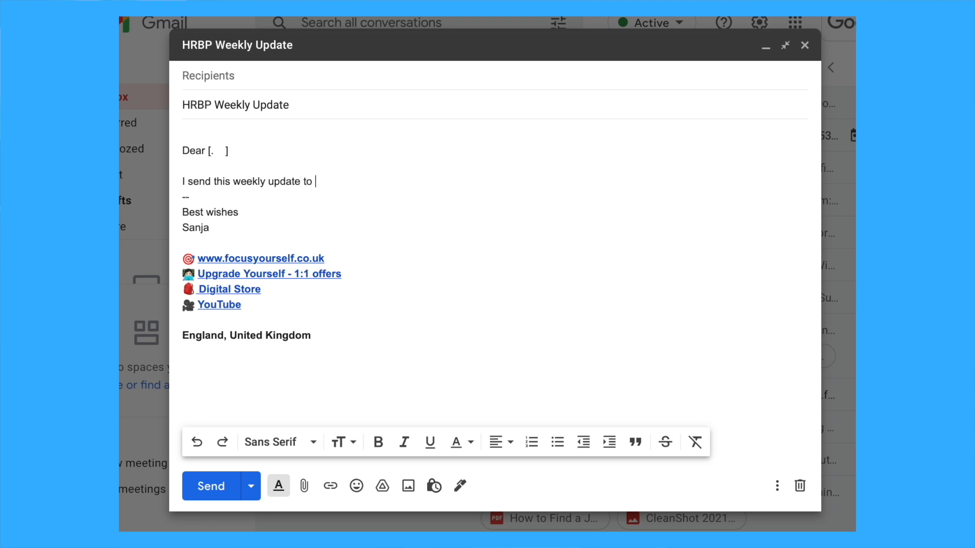
text(share following up)
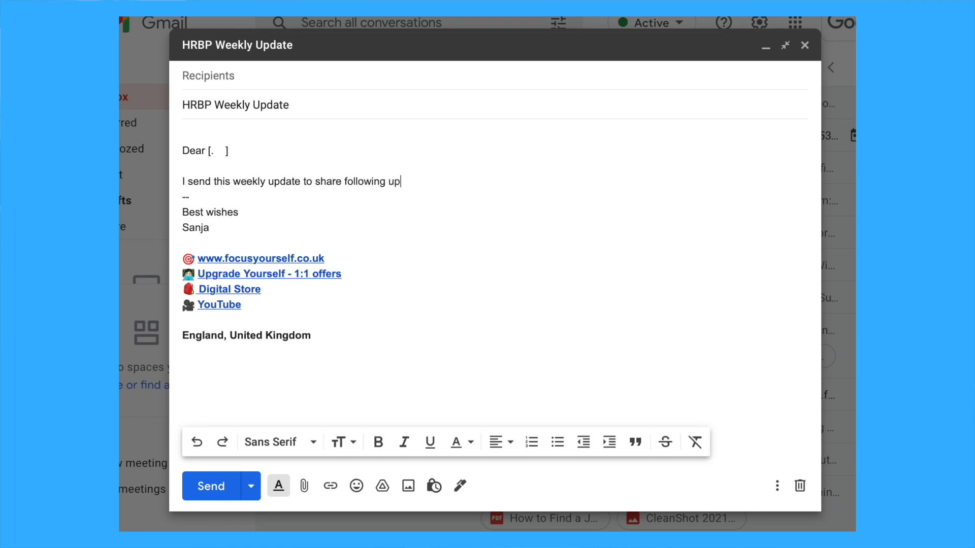
text(dates with you:)
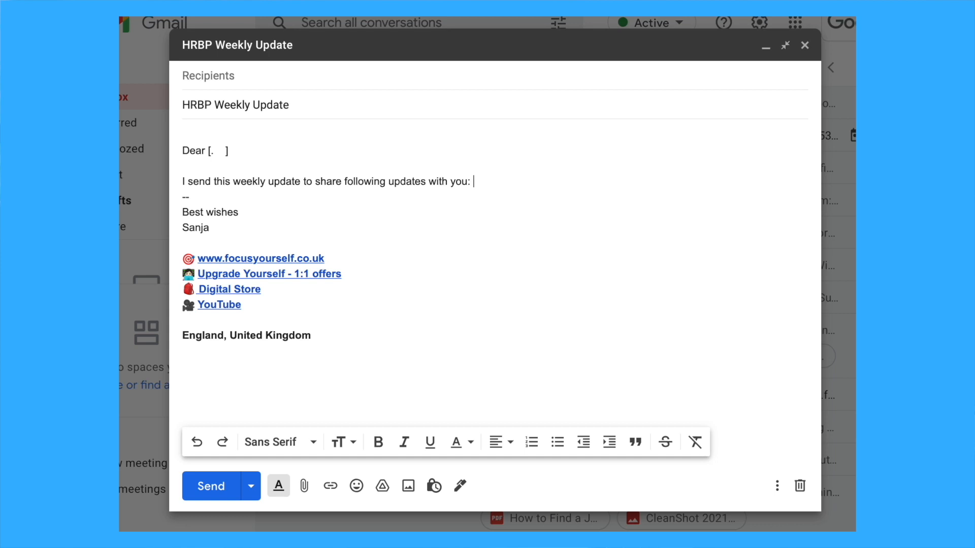
text(1....)
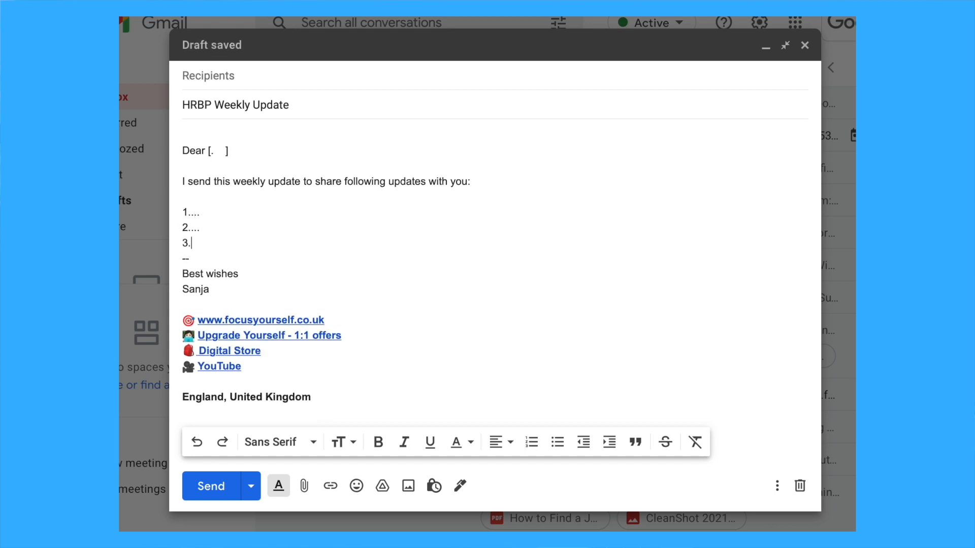
text(Let me know if you have any imm)
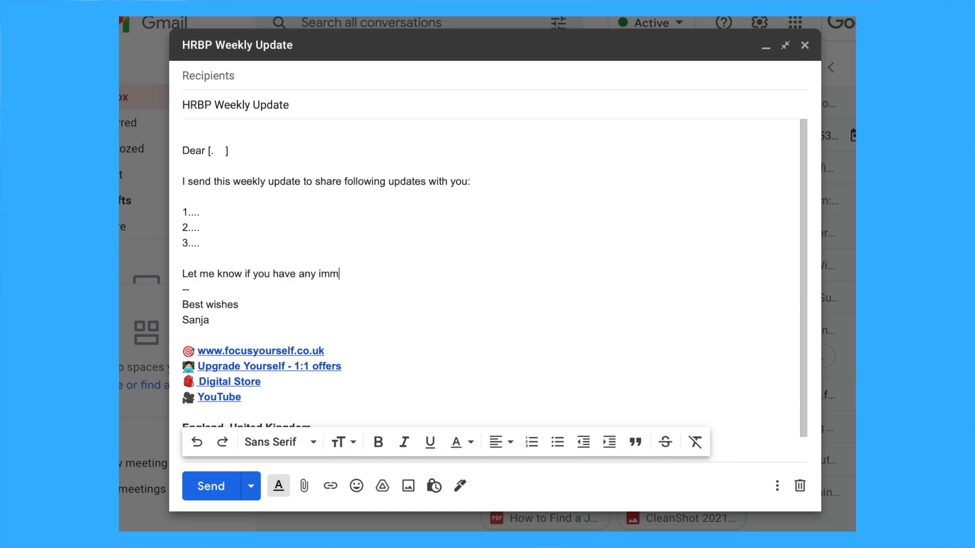
text(ediate question)
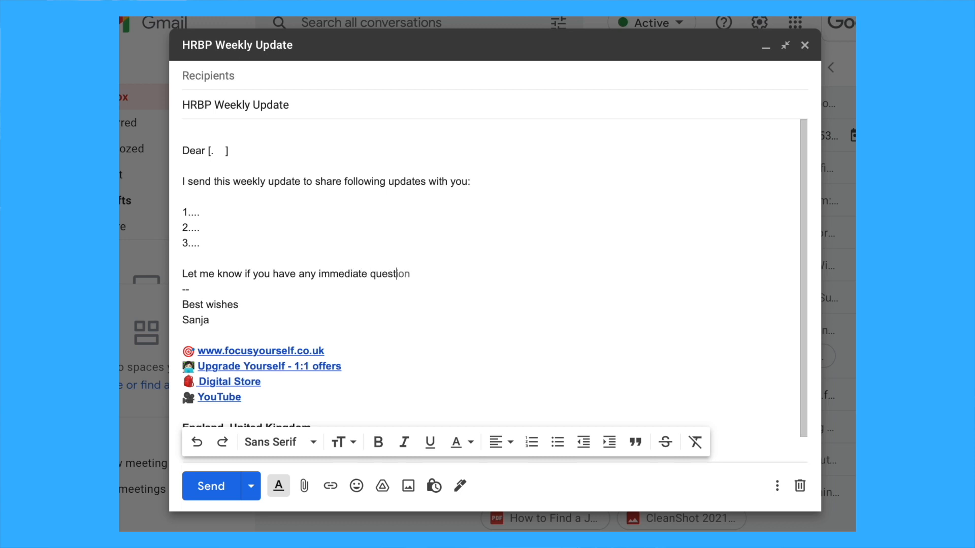
text(s, otherwise)
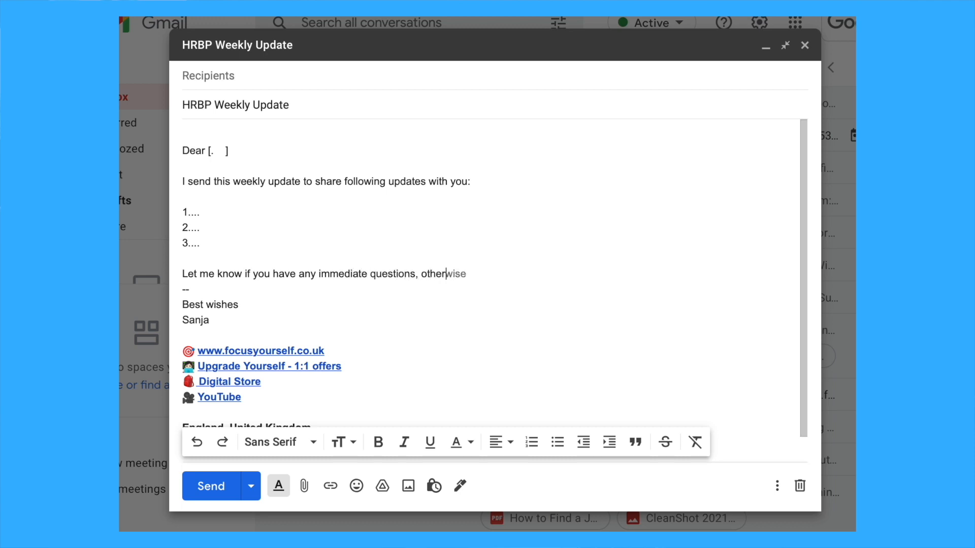
text(, we can discuss)
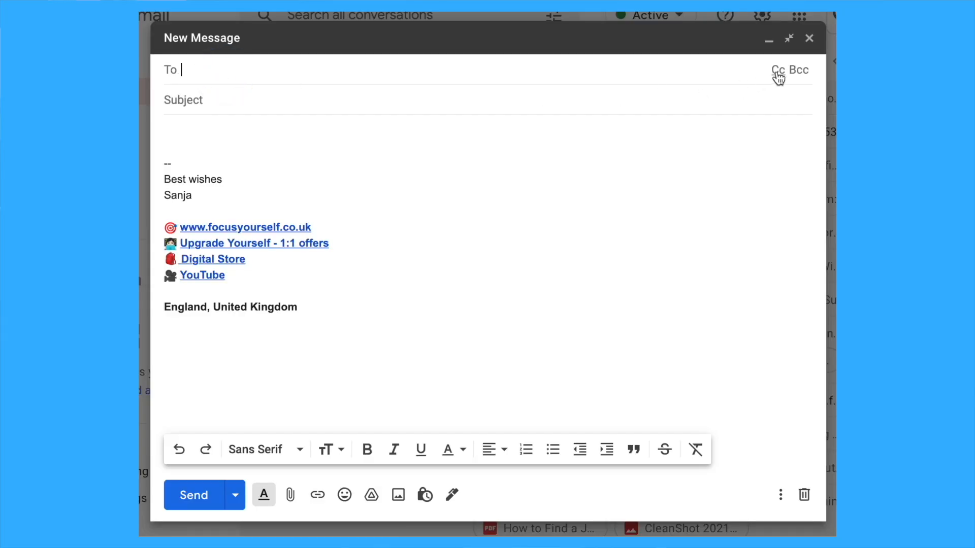
Explain that To is for people who must act and Cc for those who needn't.
text(TO - someone who)
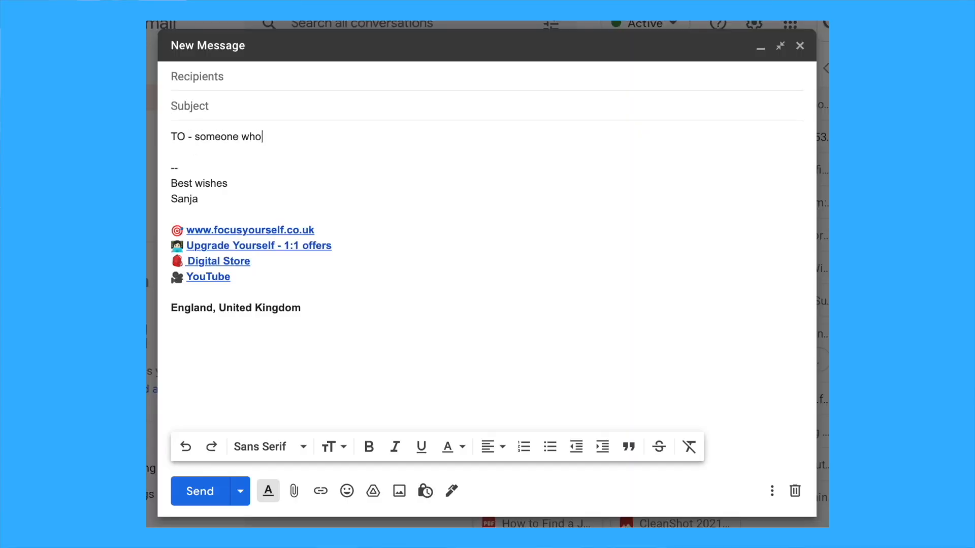
text(needs to do something with your email.)
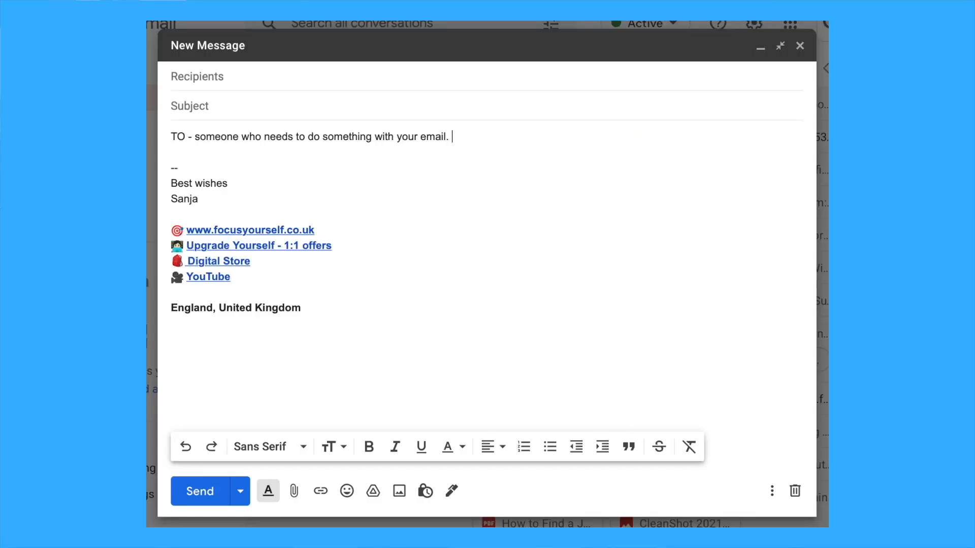
text(CC - i)
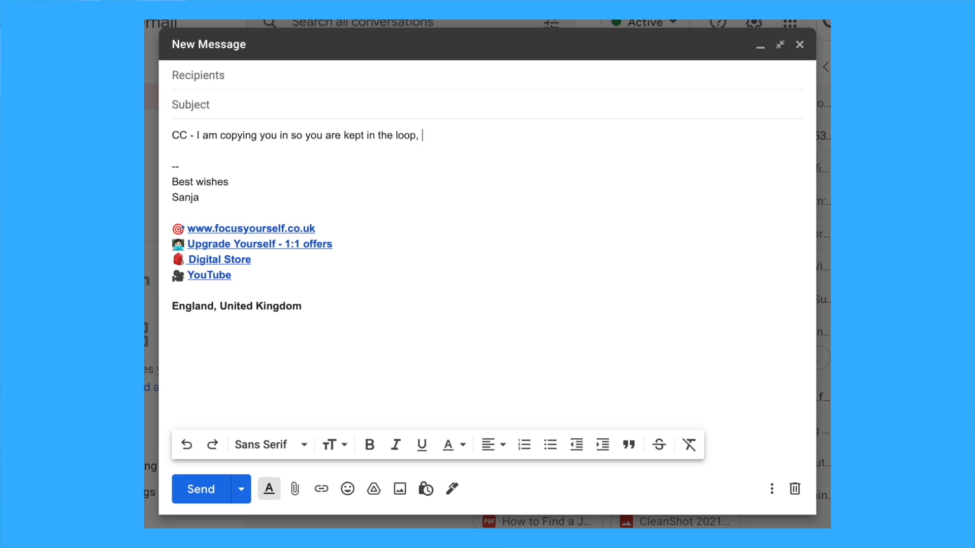
text(but you do not have to do)
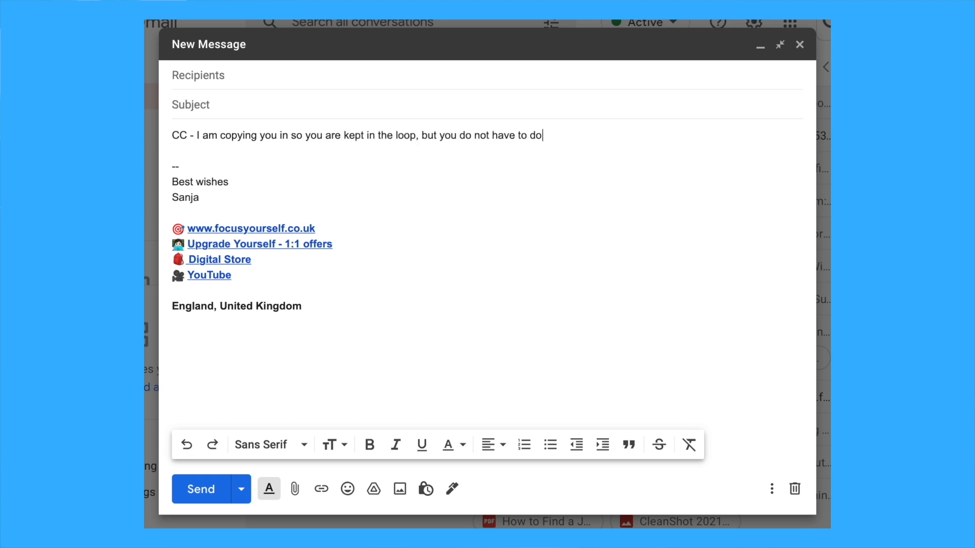
text(anything with my email.)
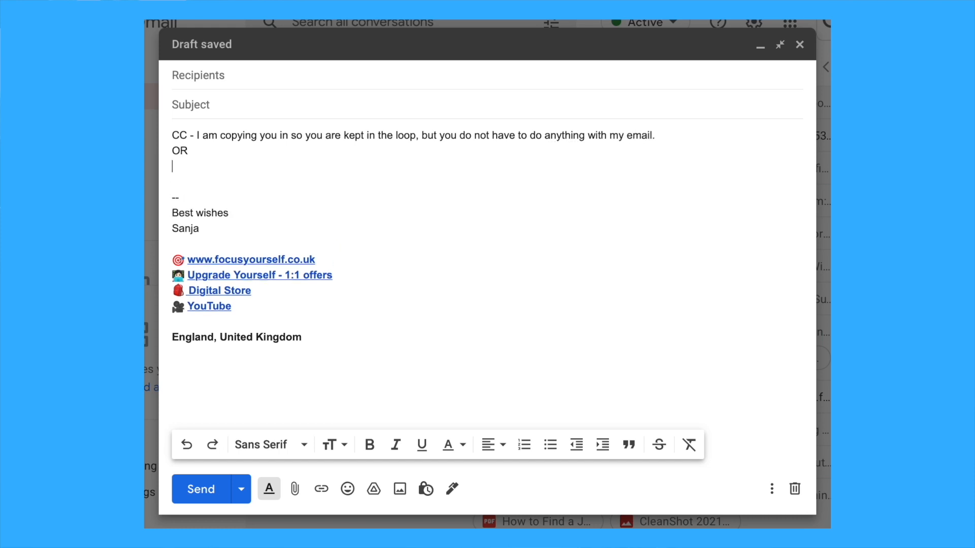
Write the Cc example to Jill, 'for your information, we can discuss next week', and begin the Bcc note.
text(Jill,)
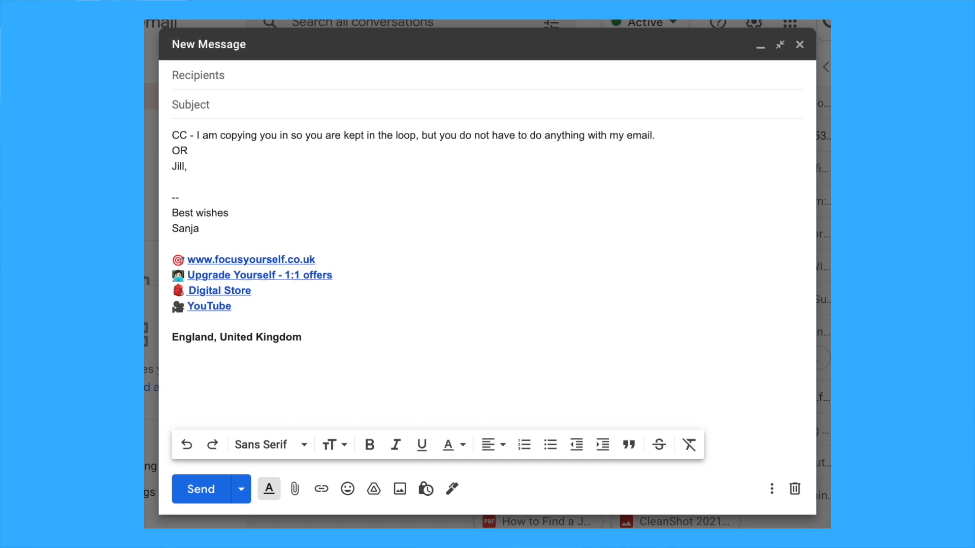
text(for your information)
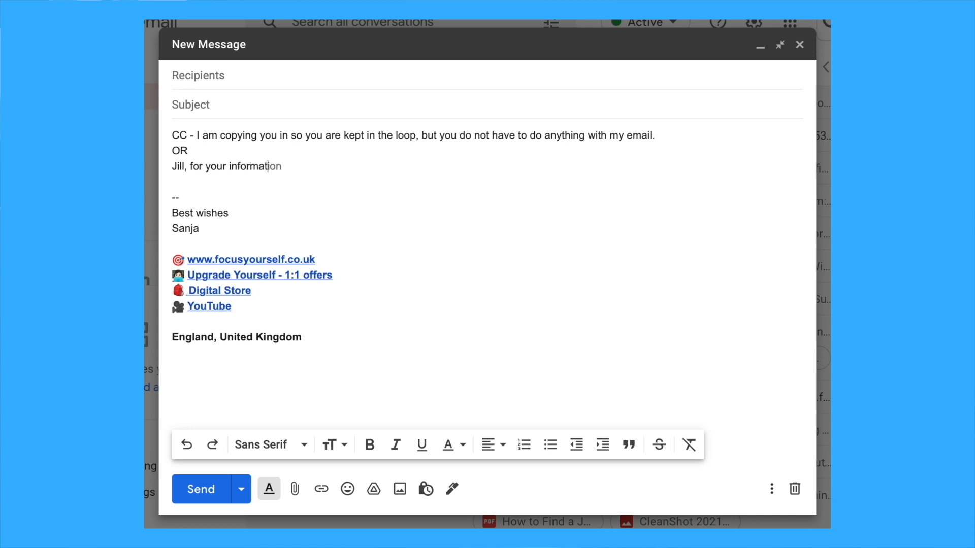
text(, we can discuss)
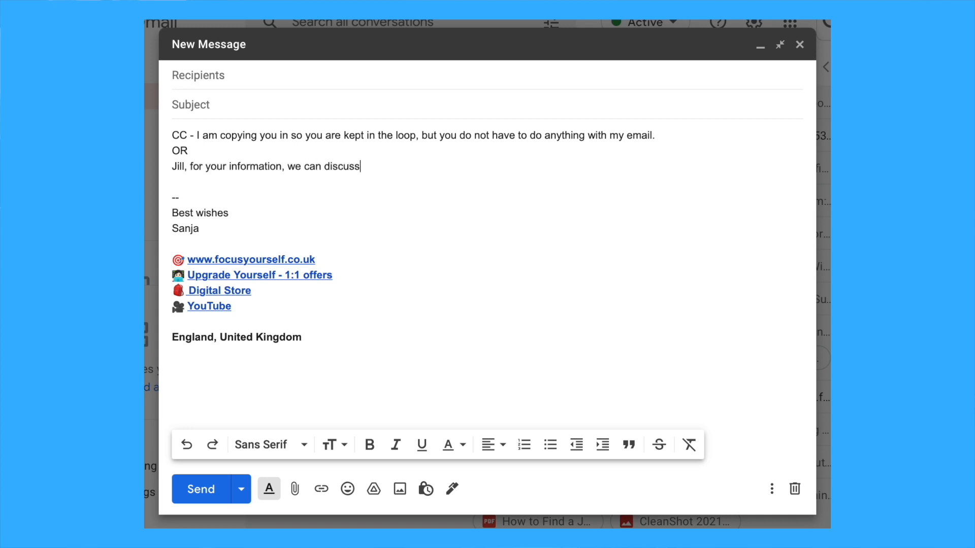
text(next week.)
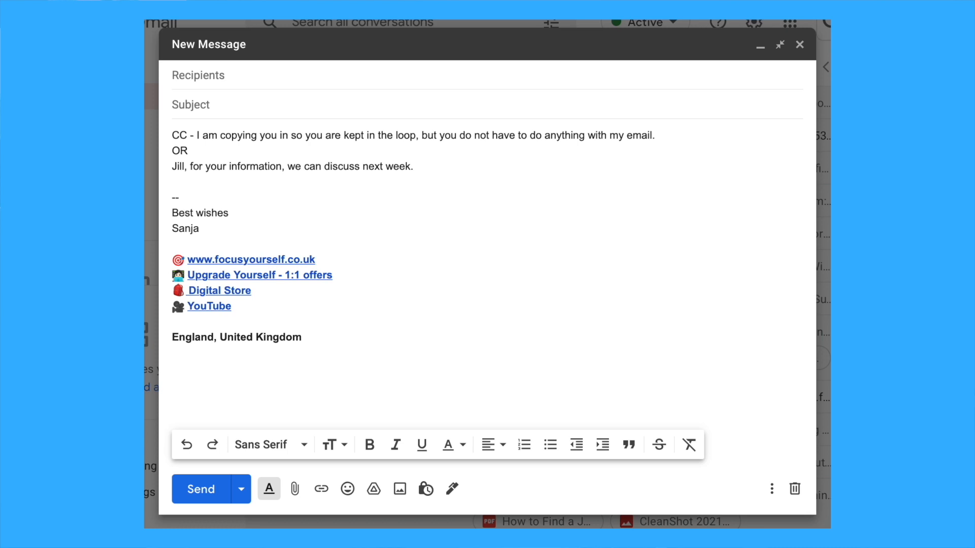
text(BCC - blind c)
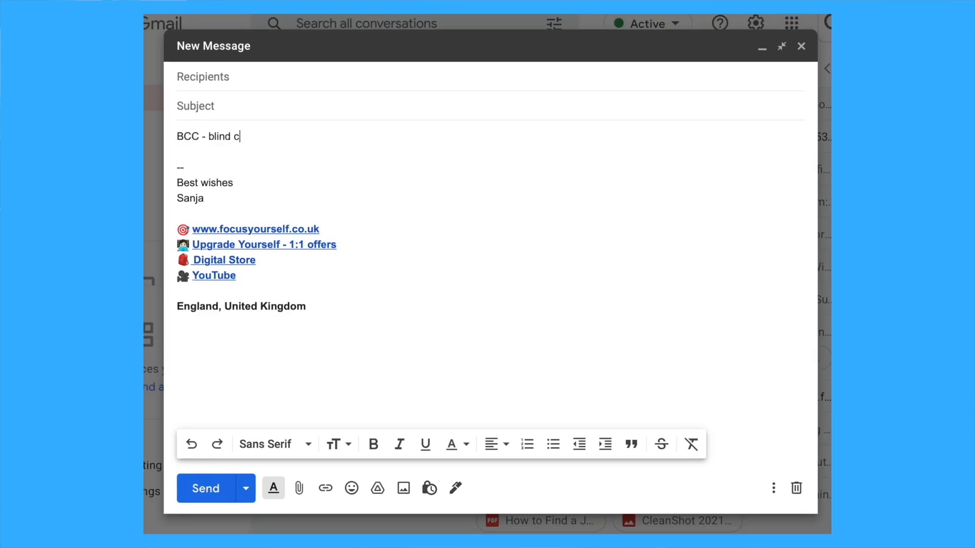
Finish the Bcc explanation as 'blind carbon copy'.
text(arbon copy....hmmm...)
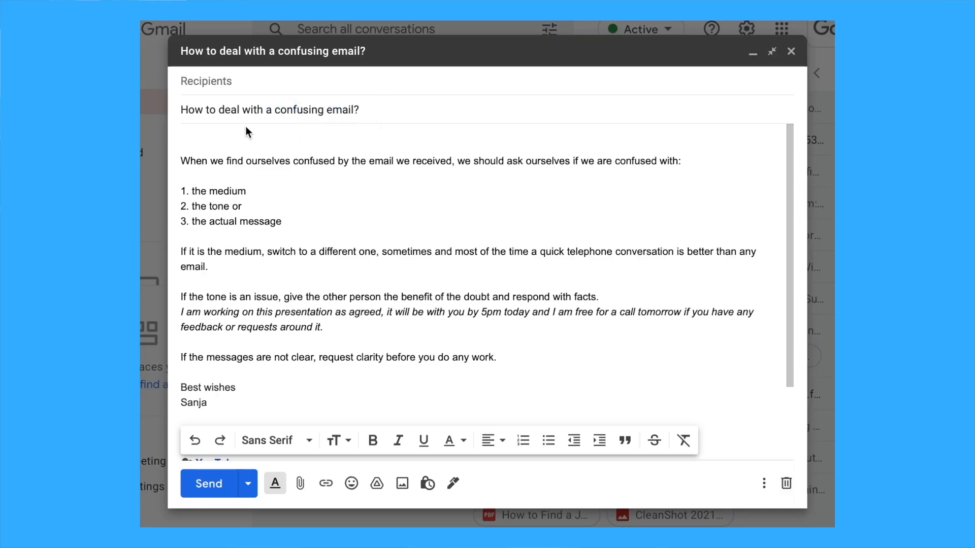
Highlight the confusing-email paragraphs about switching medium and about the tone issue.
click(182, 161)
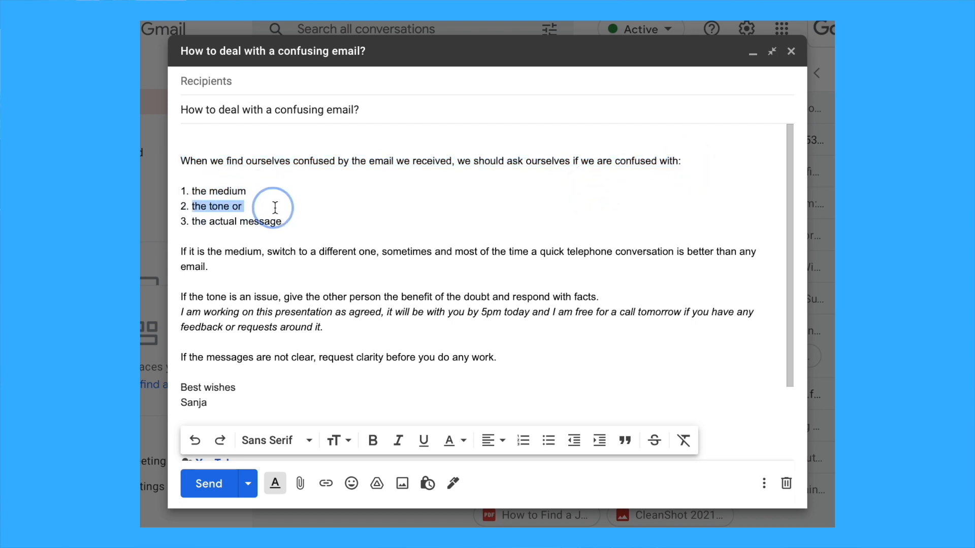
click(284, 221)
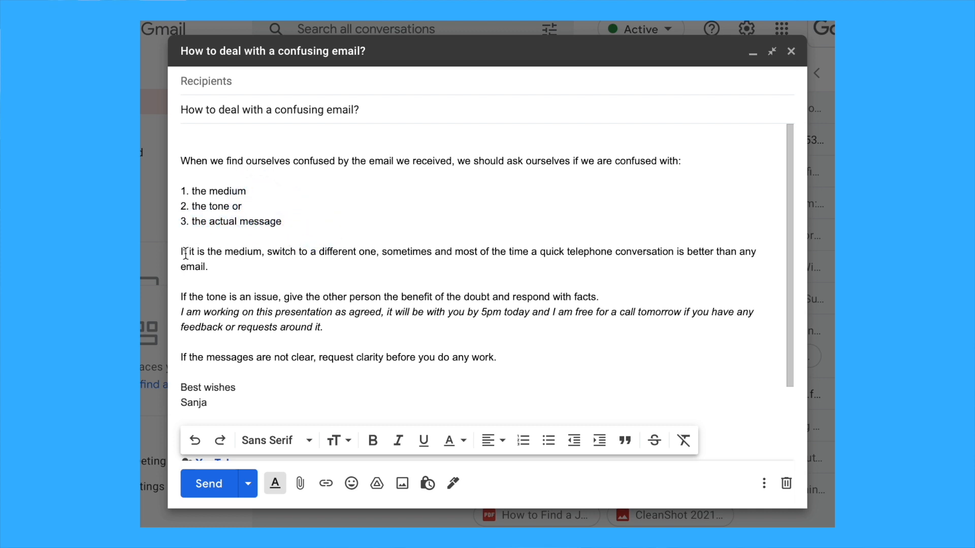
drag(181, 251, 209, 266)
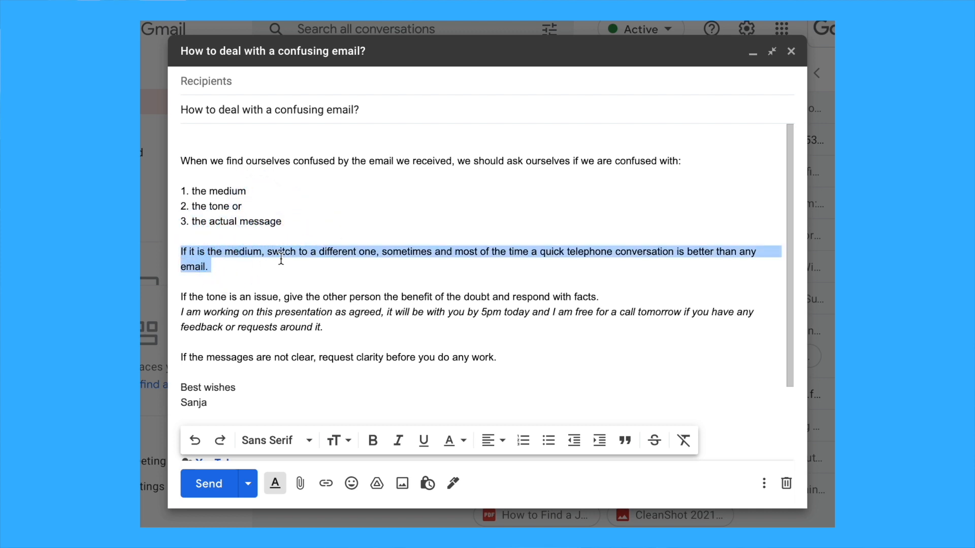
click(493, 252)
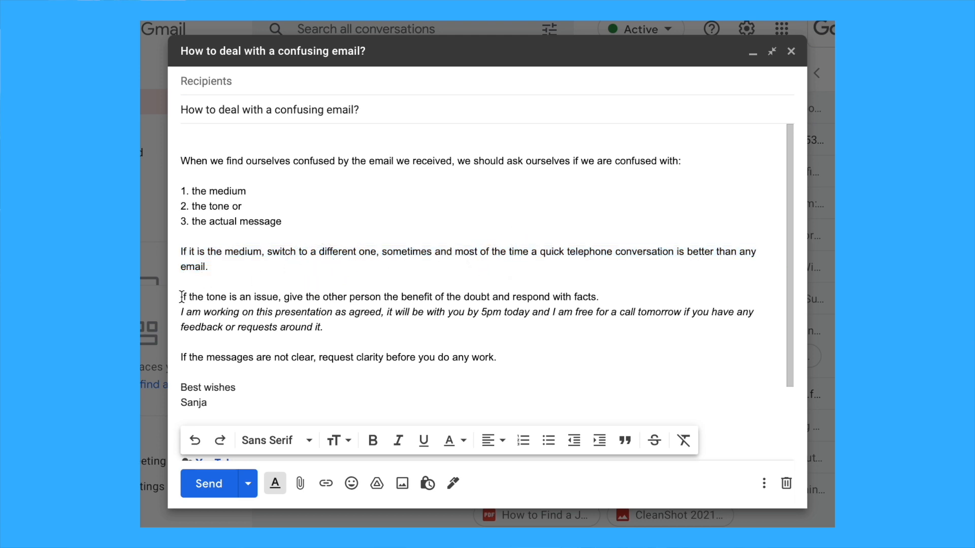
drag(181, 296, 598, 297)
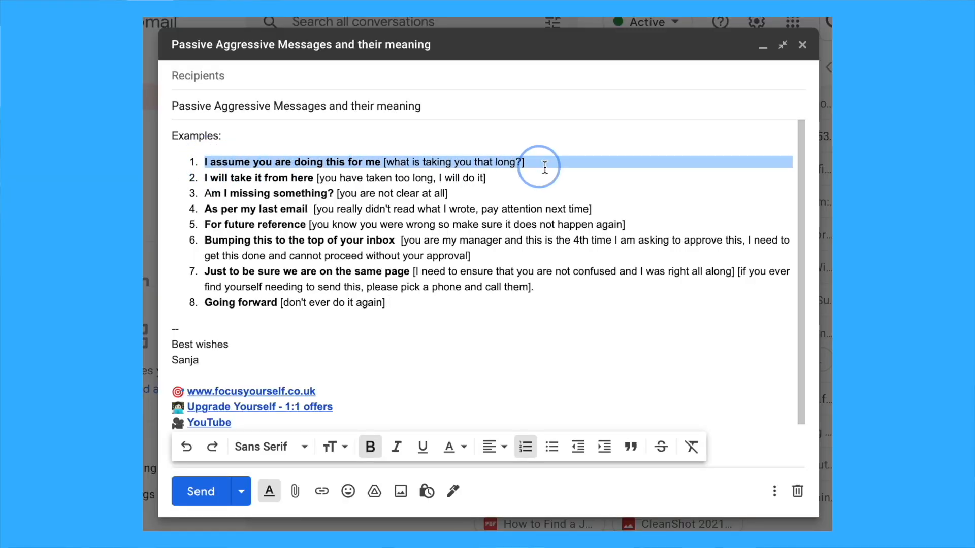
Clear the first example's selection and select the third example line.
click(204, 193)
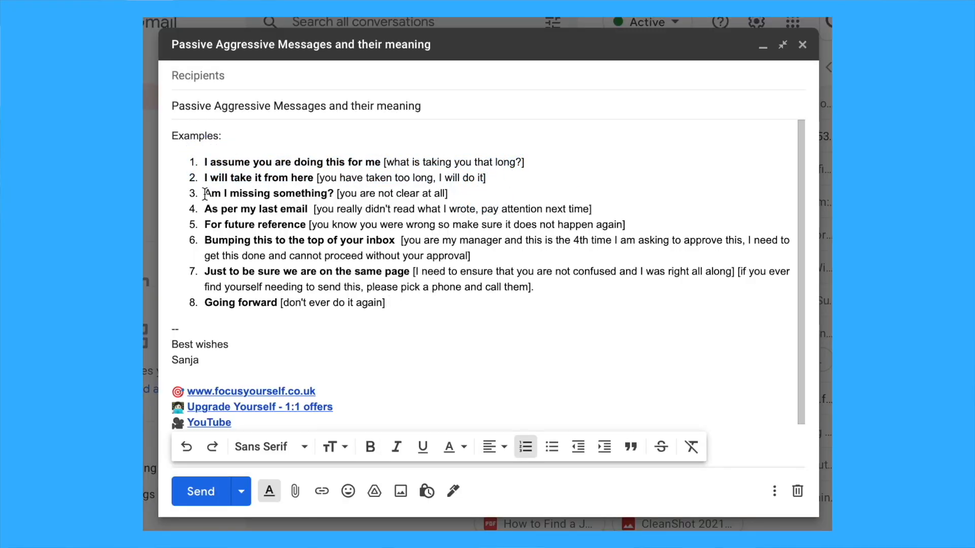
triple_click(398, 209)
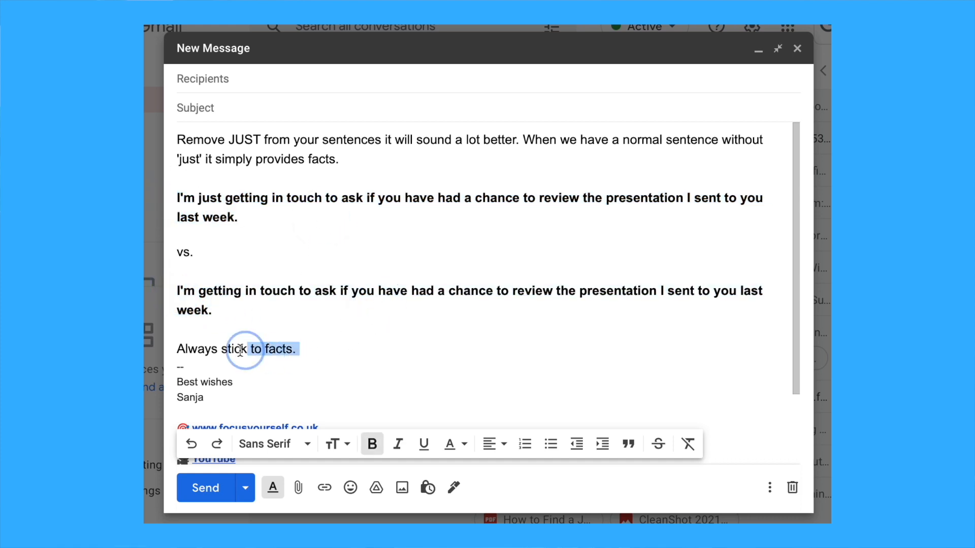
Clear the selection in the closing sentence.
click(372, 443)
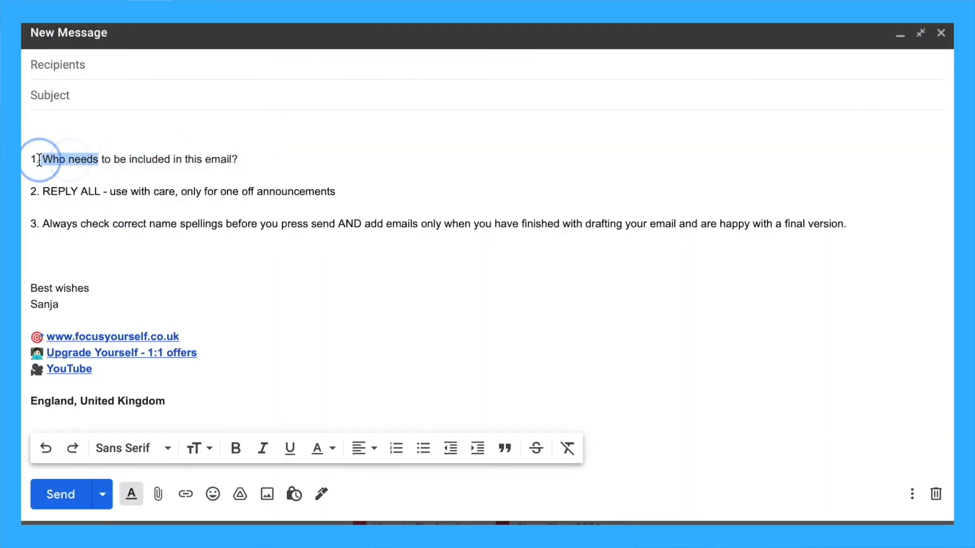
Highlight the first and third checklist items.
click(54, 191)
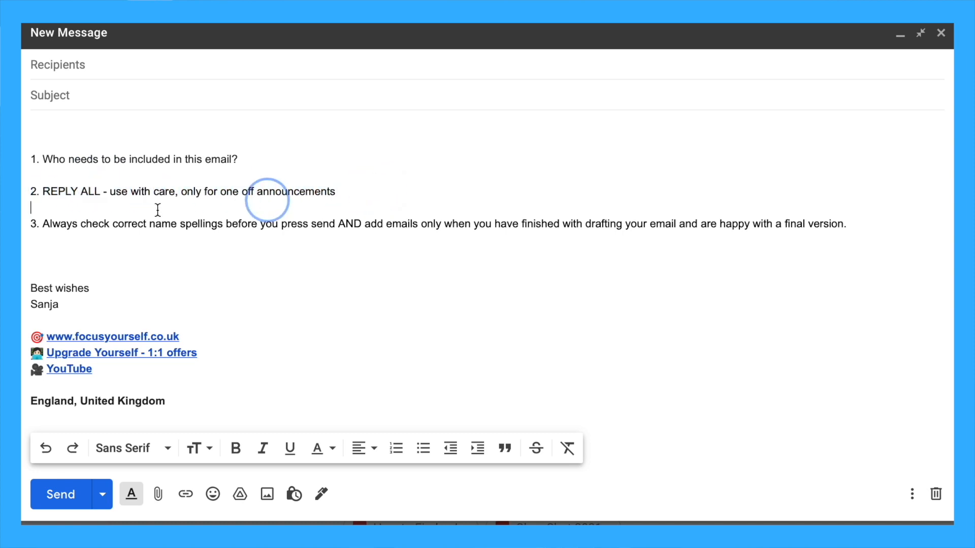
drag(42, 224, 361, 224)
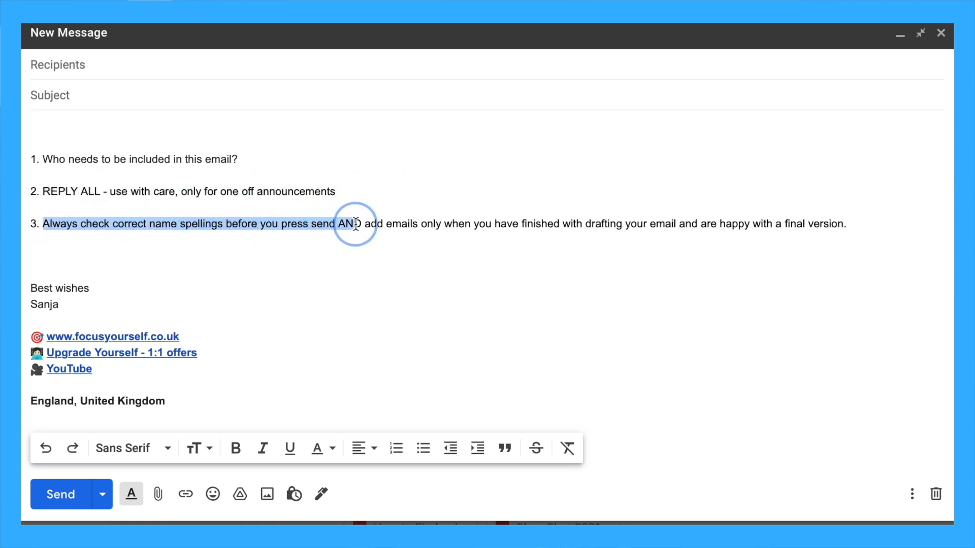
click(93, 255)
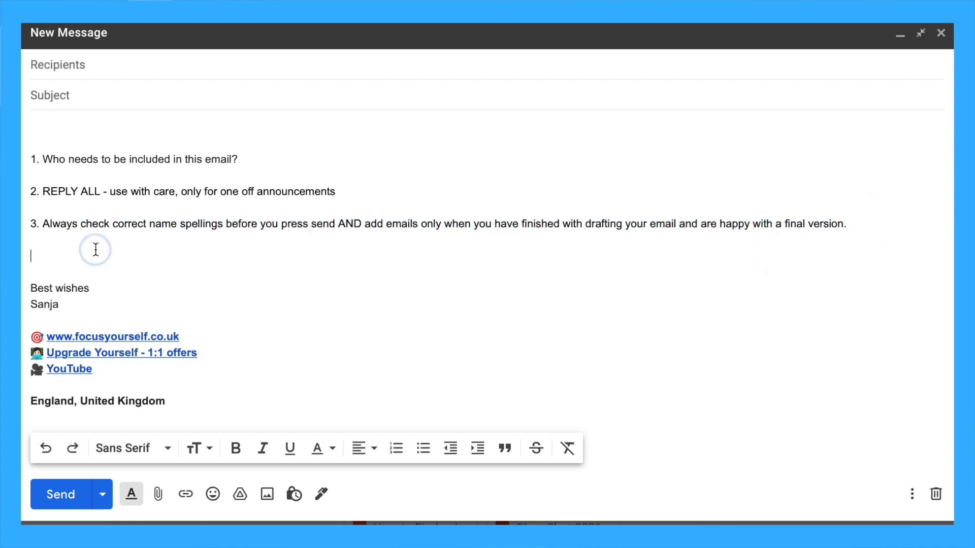
Add a 'Hi' greeting and 'Please see below a list for our agenda next week.'.
text(Hi Emma)
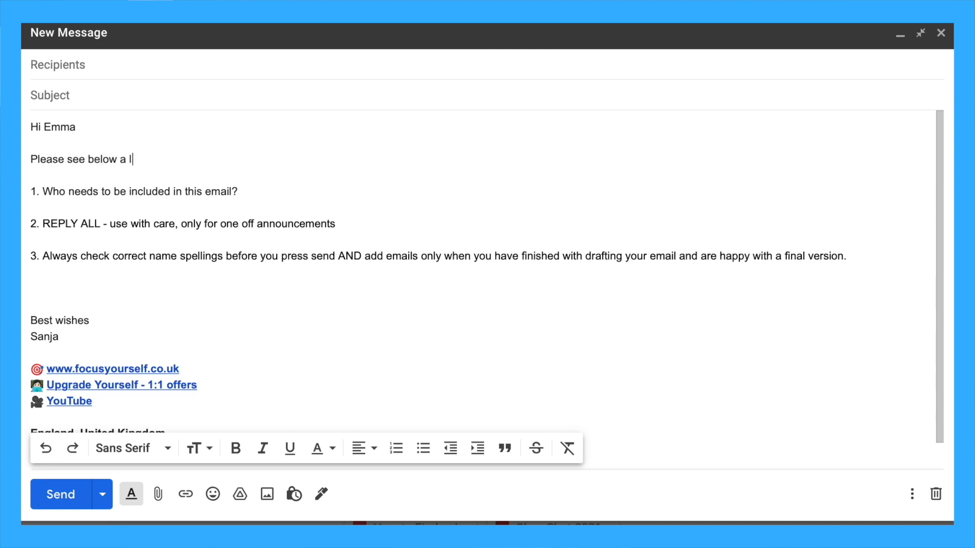
text(ist)
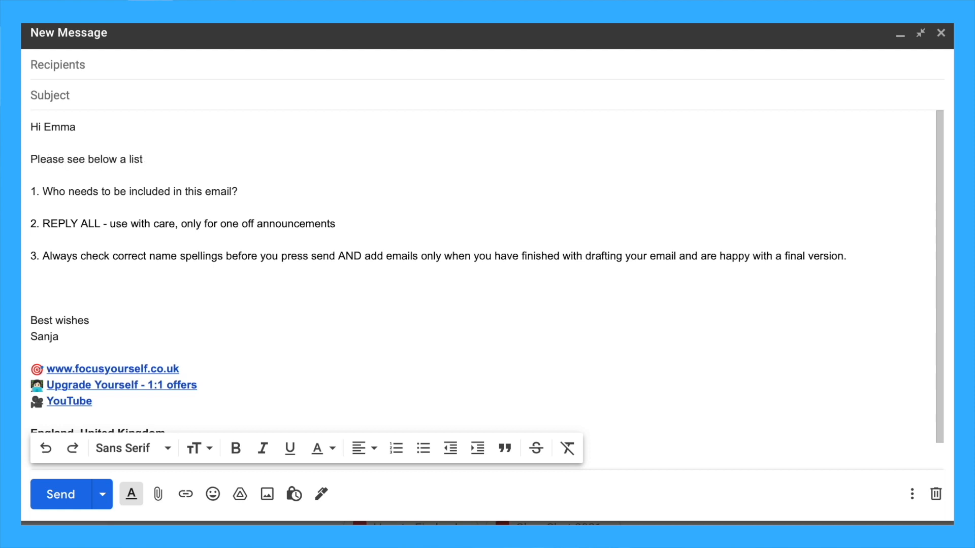
text(for our agenda next week)
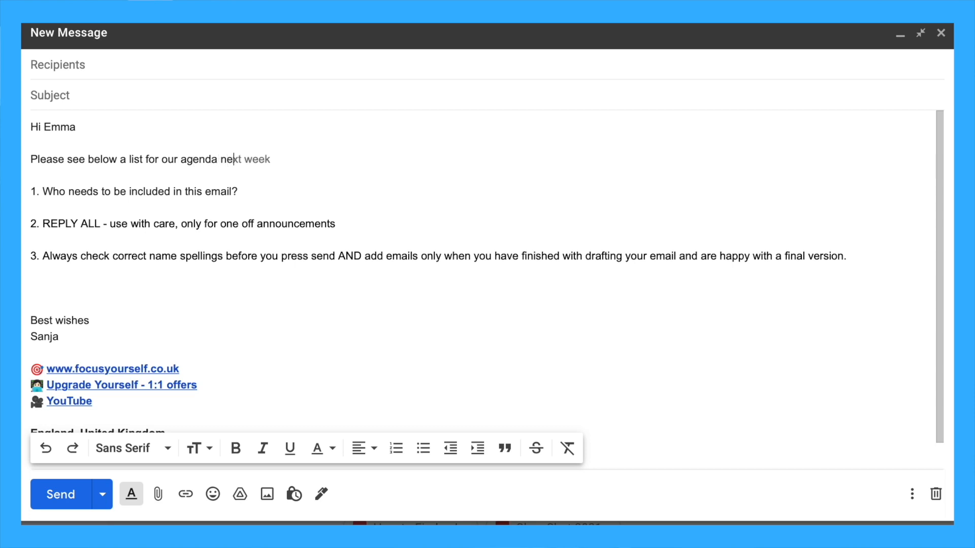
text(.)
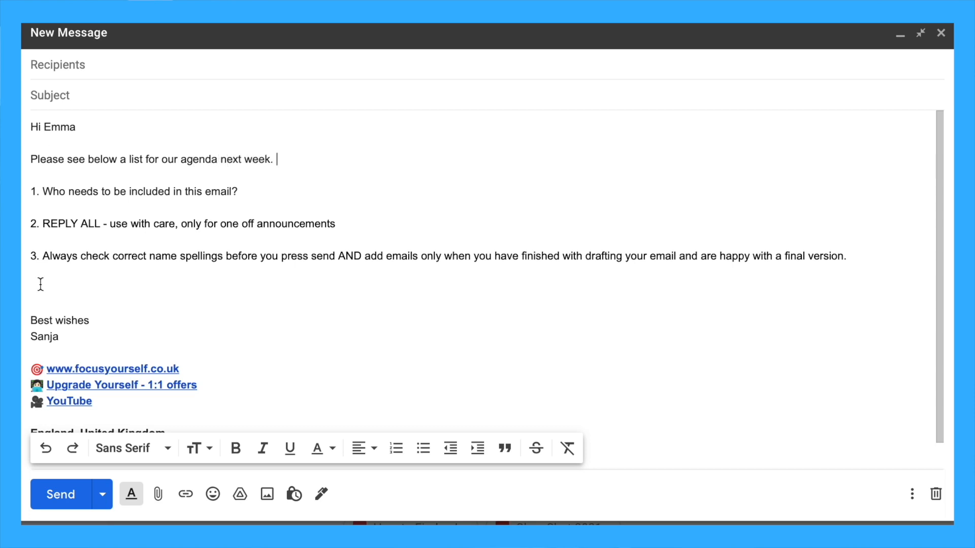
text(Sp)
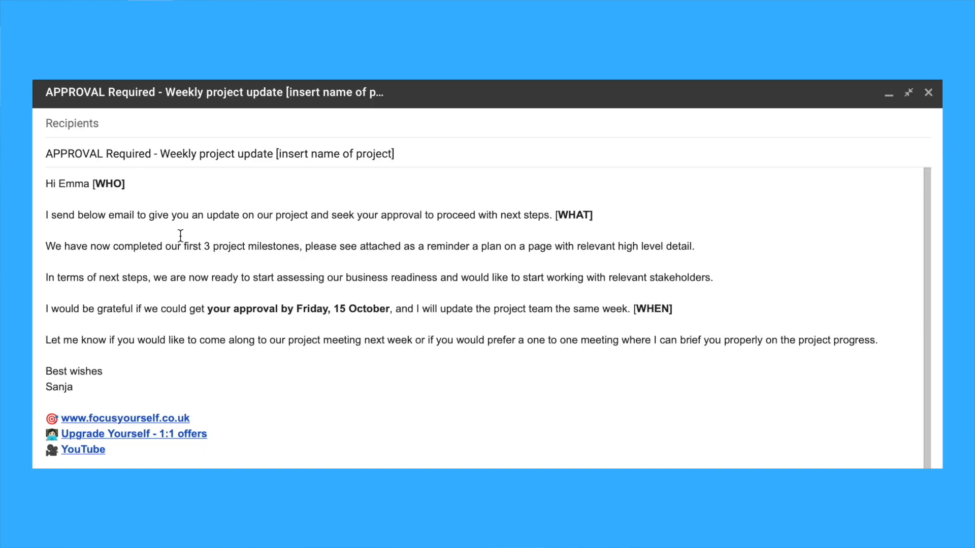
Highlight the approval draft's purpose sentence, WHO label and next-steps paragraph.
click(130, 184)
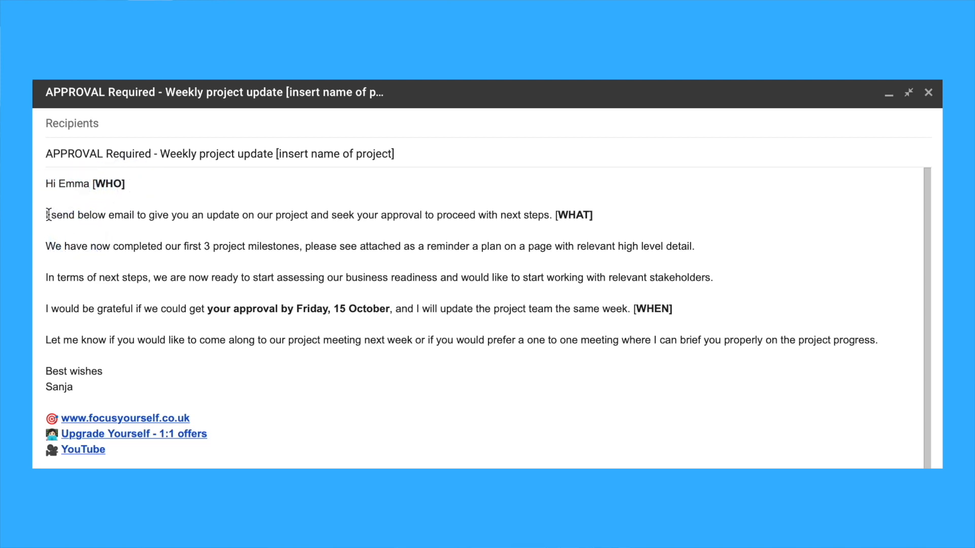
drag(47, 215, 549, 216)
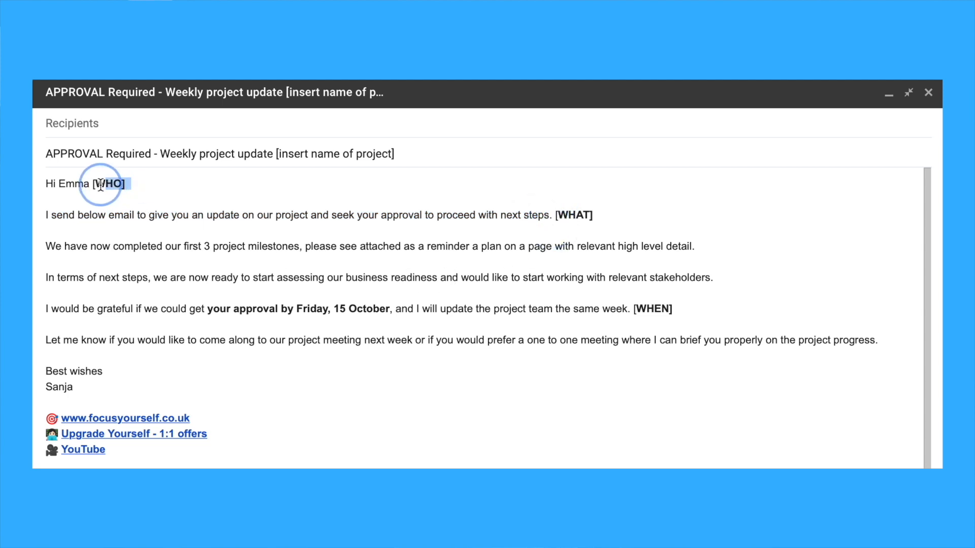
double_click(574, 215)
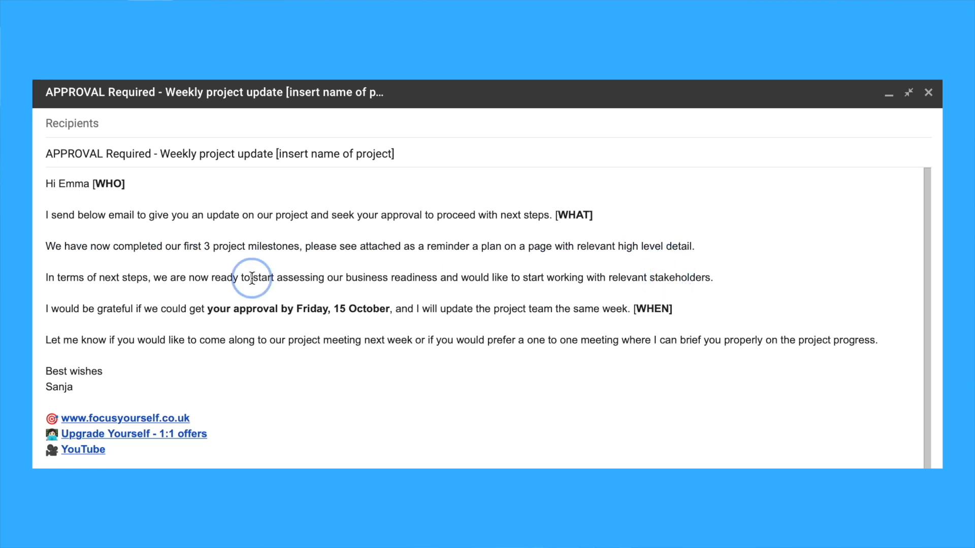
drag(252, 278, 510, 277)
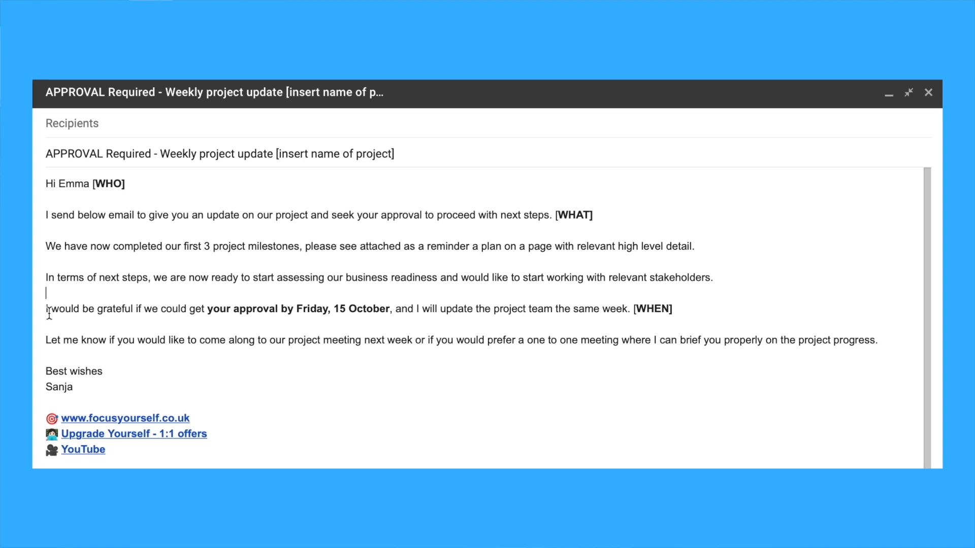
click(49, 310)
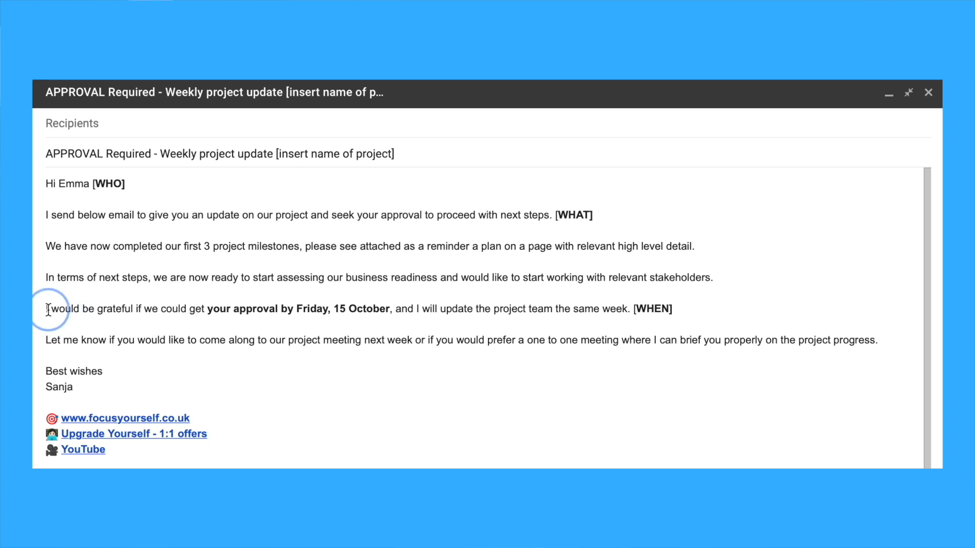
Highlight the Friday approval request and meeting offer, then return to the milestones paragraph.
drag(47, 309, 636, 310)
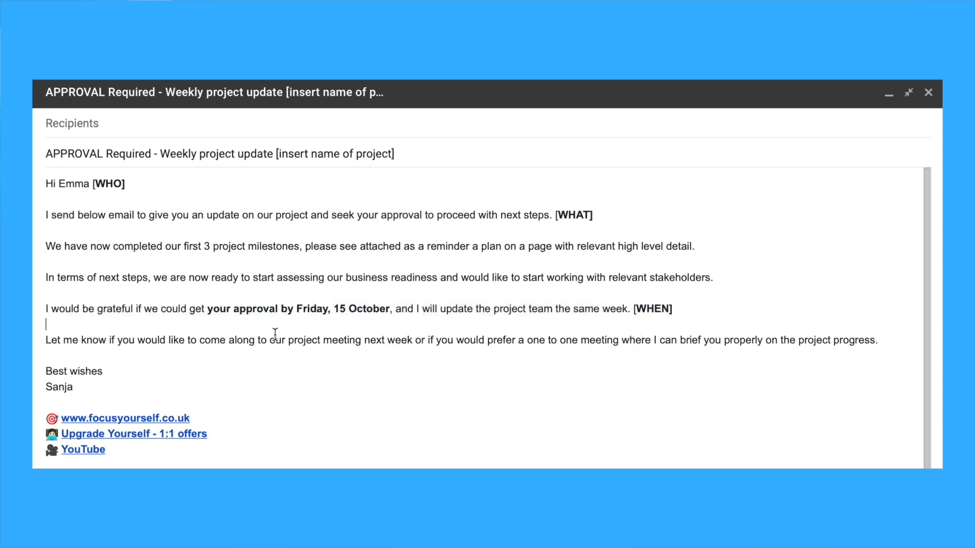
mouse_move(242, 347)
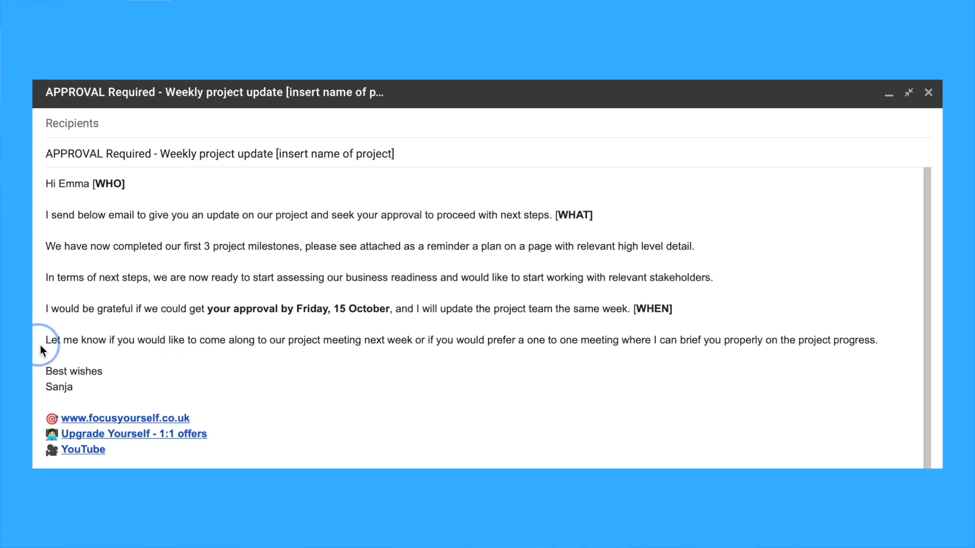
drag(45, 340, 366, 340)
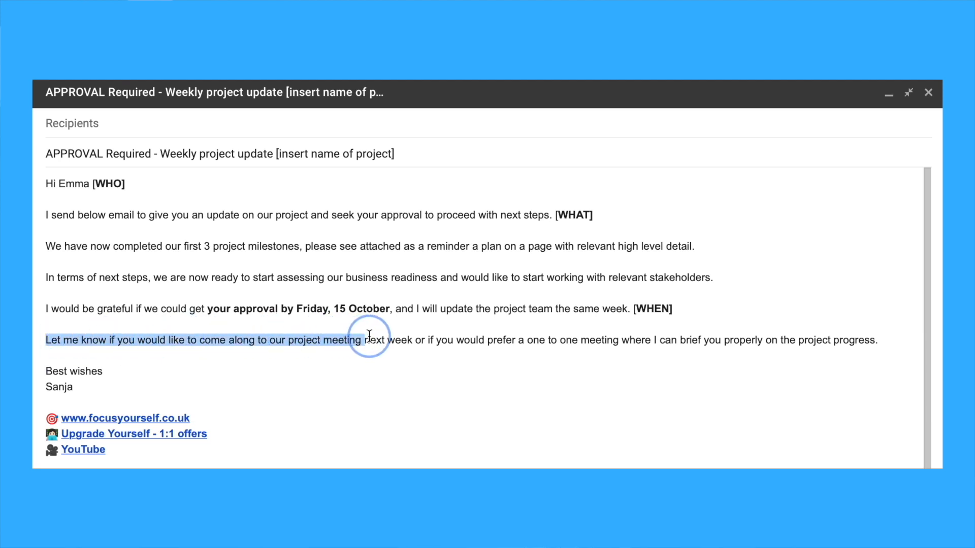
click(880, 340)
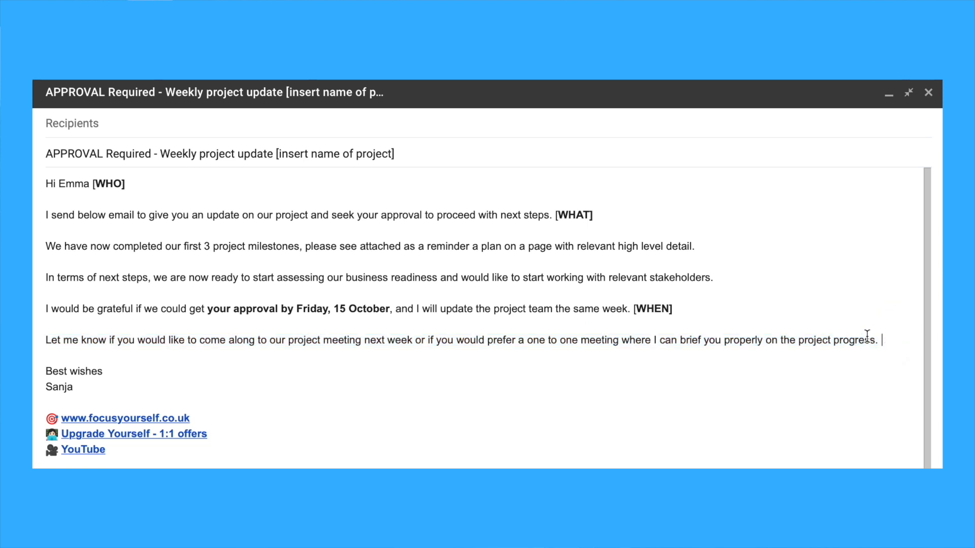
click(715, 278)
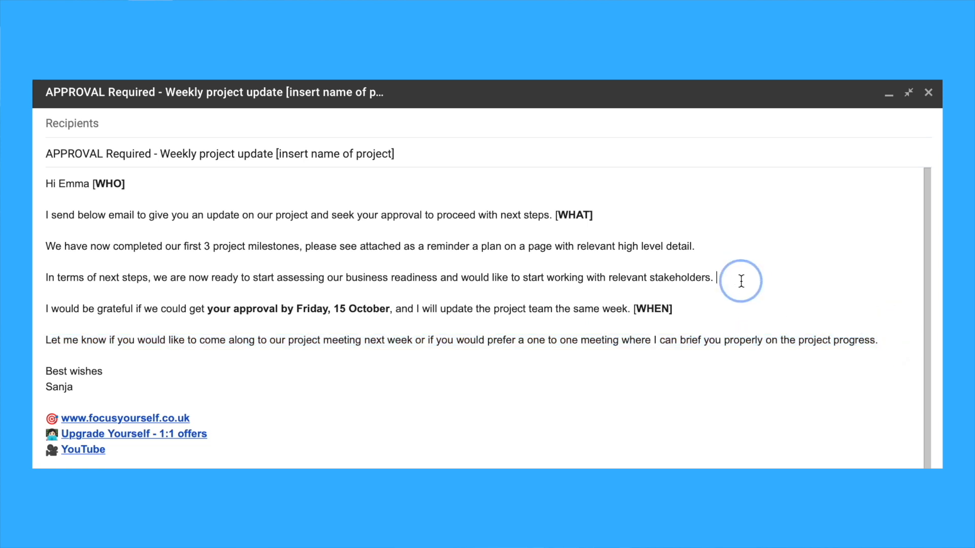
click(131, 184)
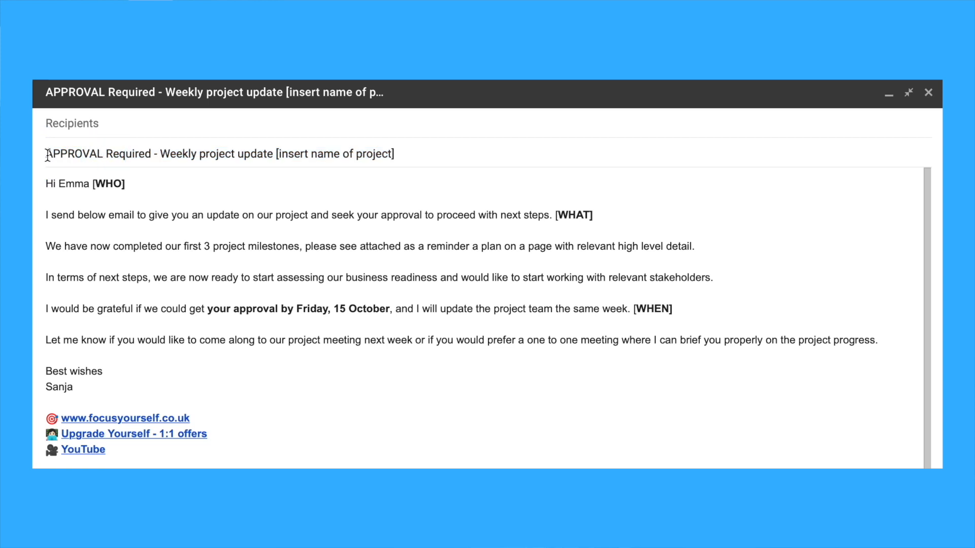
text(You can also find more information on this link.)
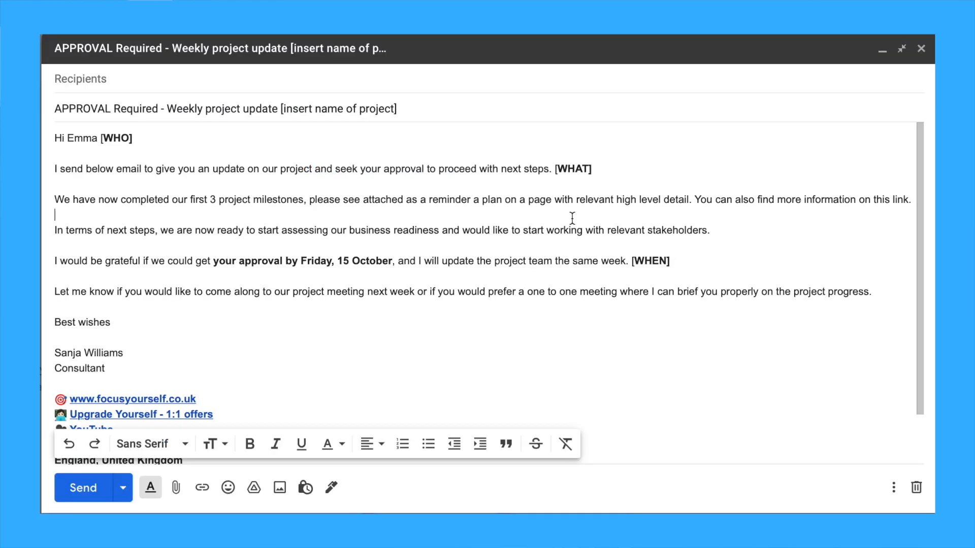
drag(692, 200, 890, 200)
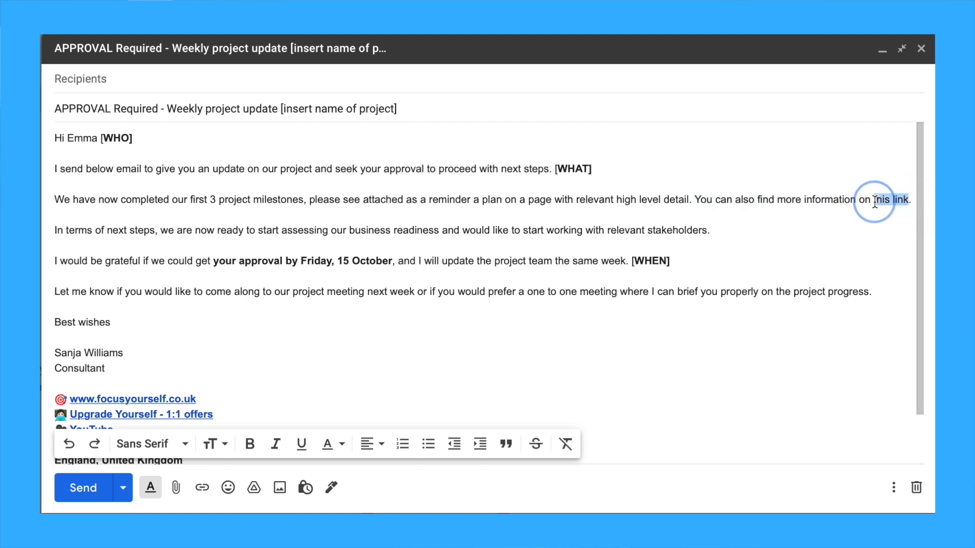
click(201, 487)
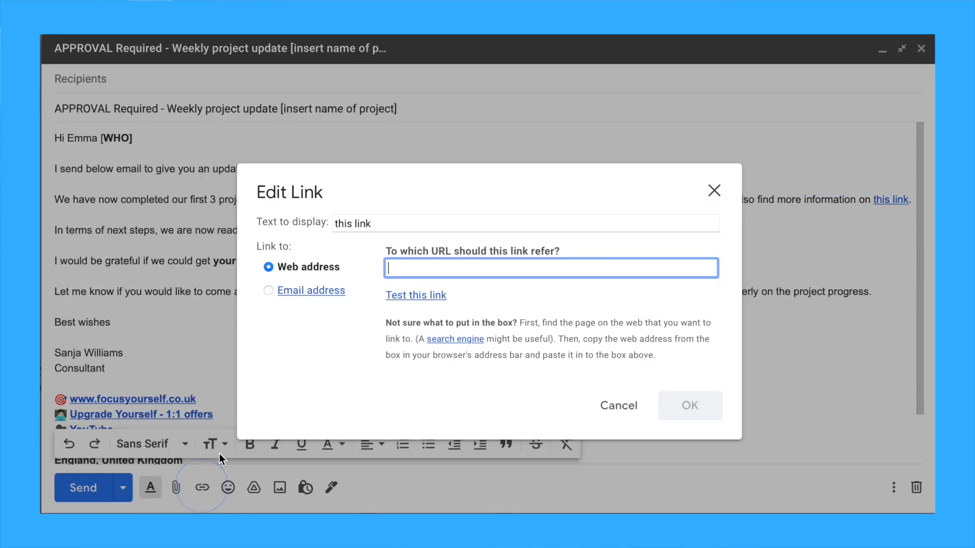
text(https://www.focusyourself.co.uk)
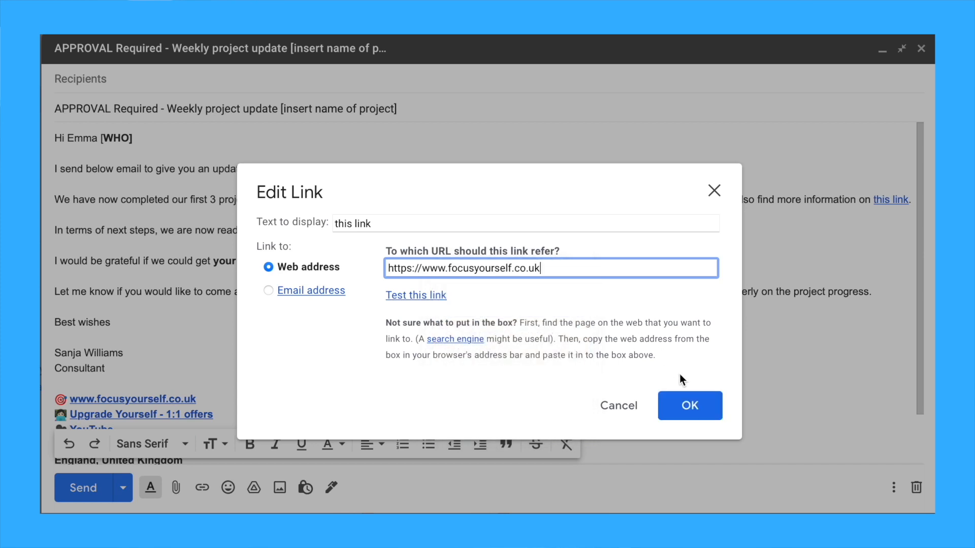
click(688, 406)
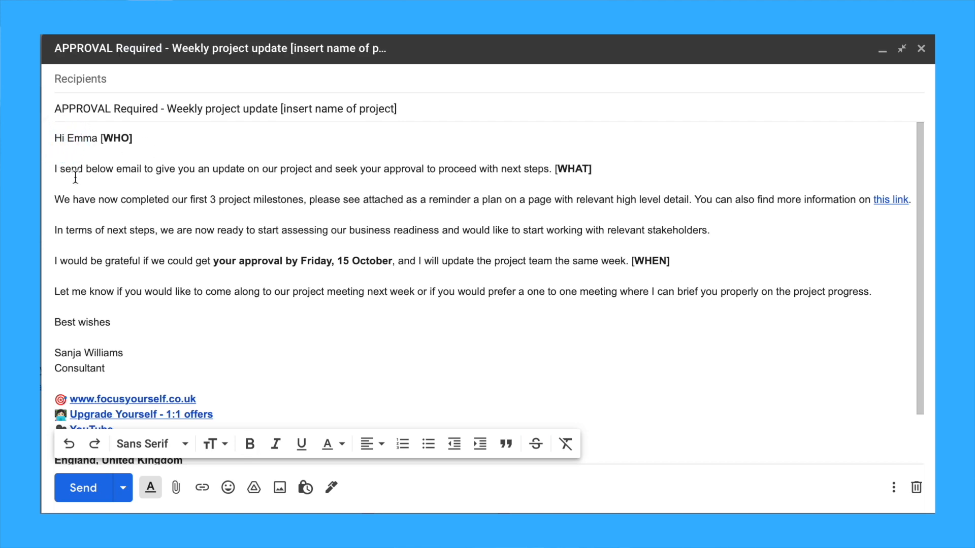
Replace 'Hi' with 'Dear' before Emma and extend the sign-off to 'Best wishes OR Kind regard'.
text(Dear)
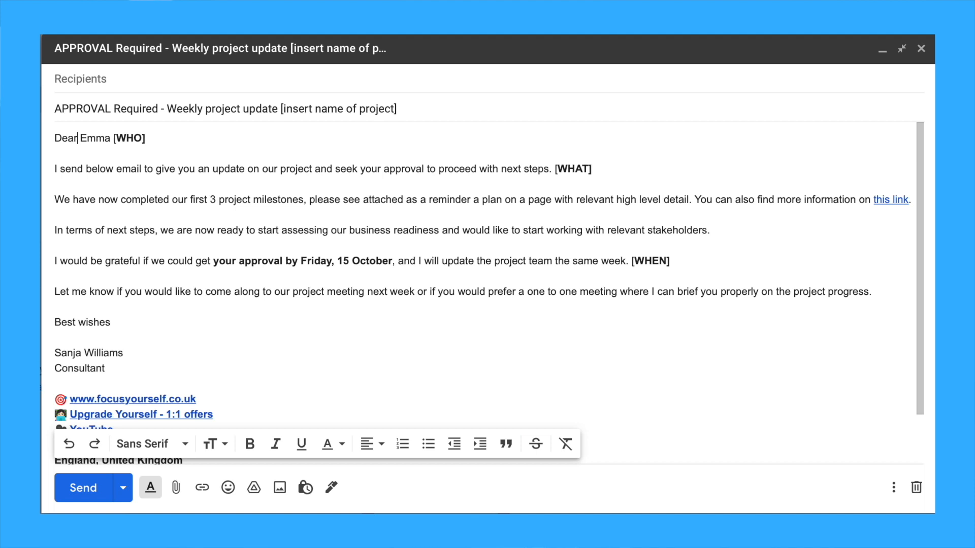
click(80, 138)
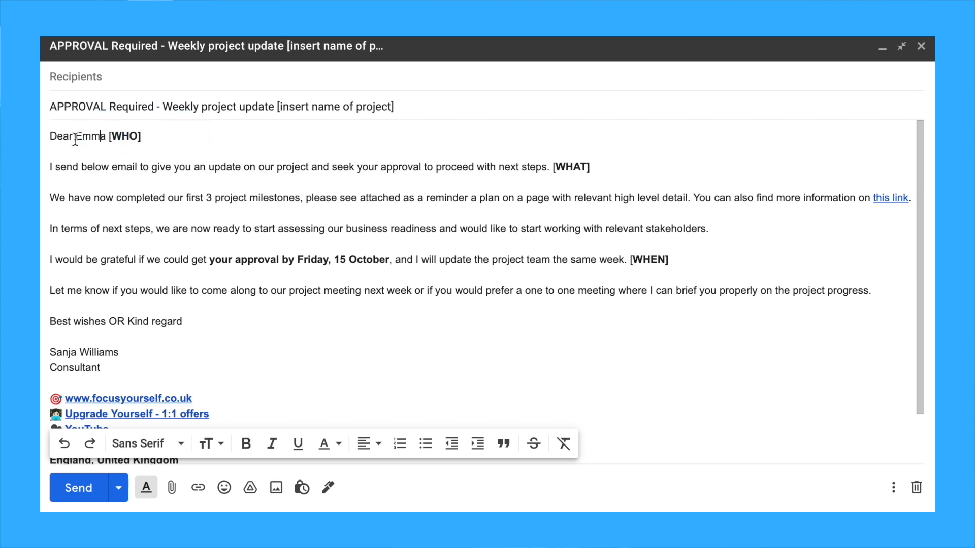
key(Backspace)
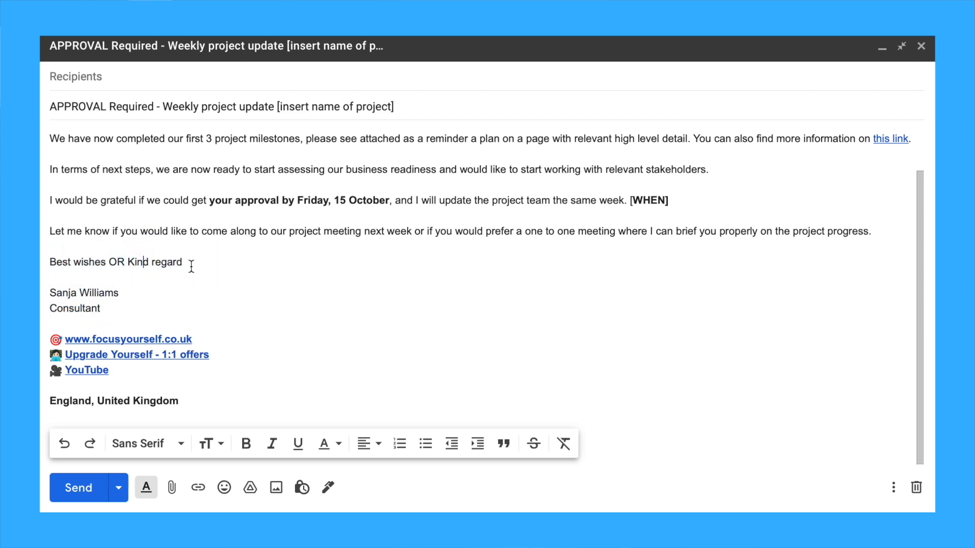
drag(50, 262, 178, 401)
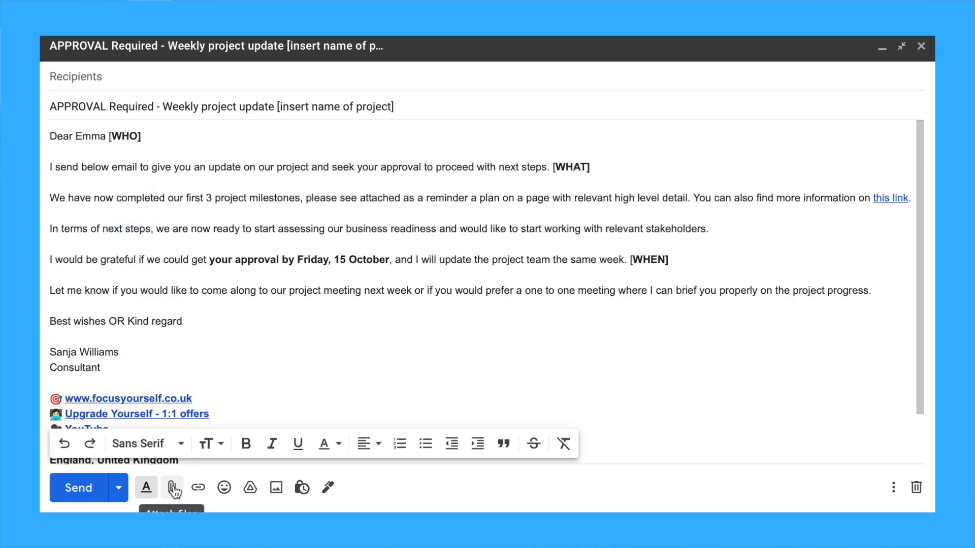
Attach the 'Email etiquette checklist' document and open the numbered etiquette check list draft.
click(173, 487)
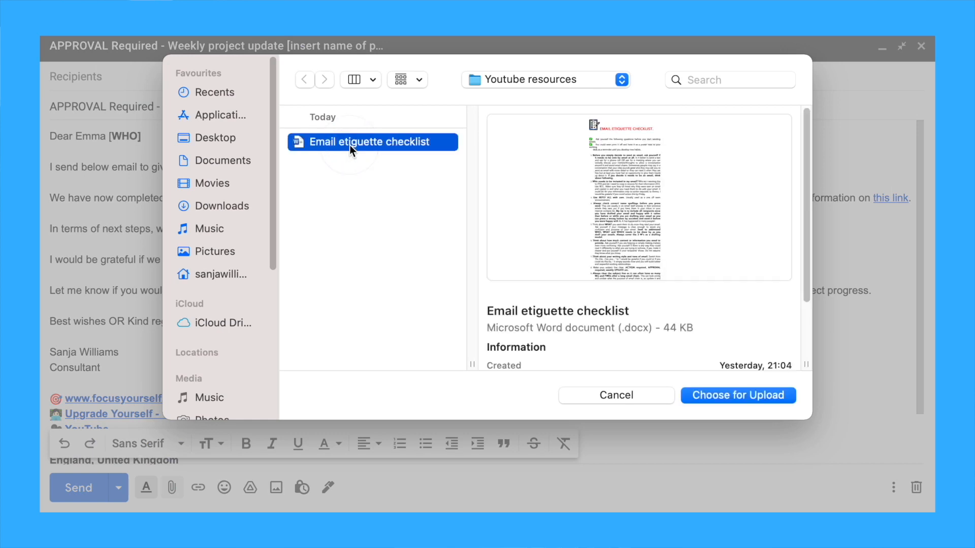
click(737, 396)
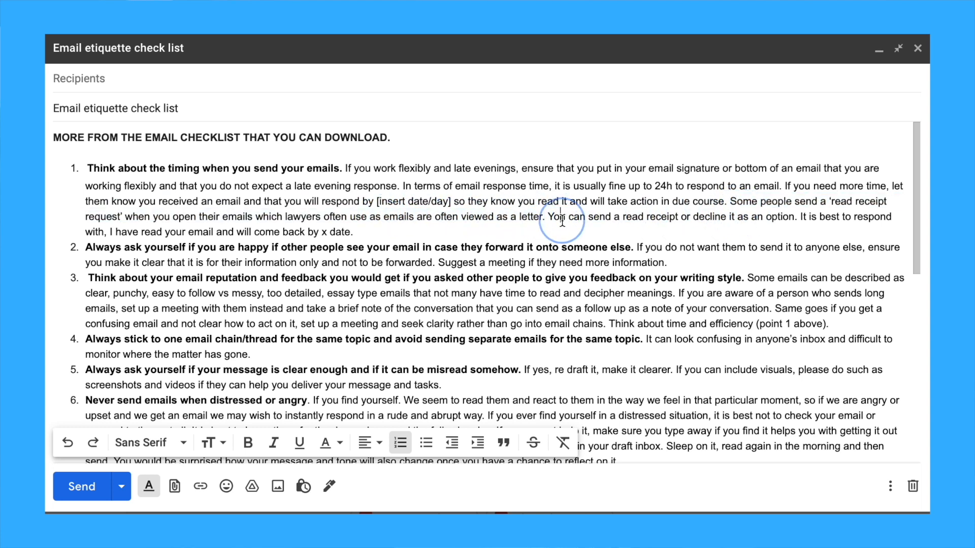
drag(549, 216, 835, 232)
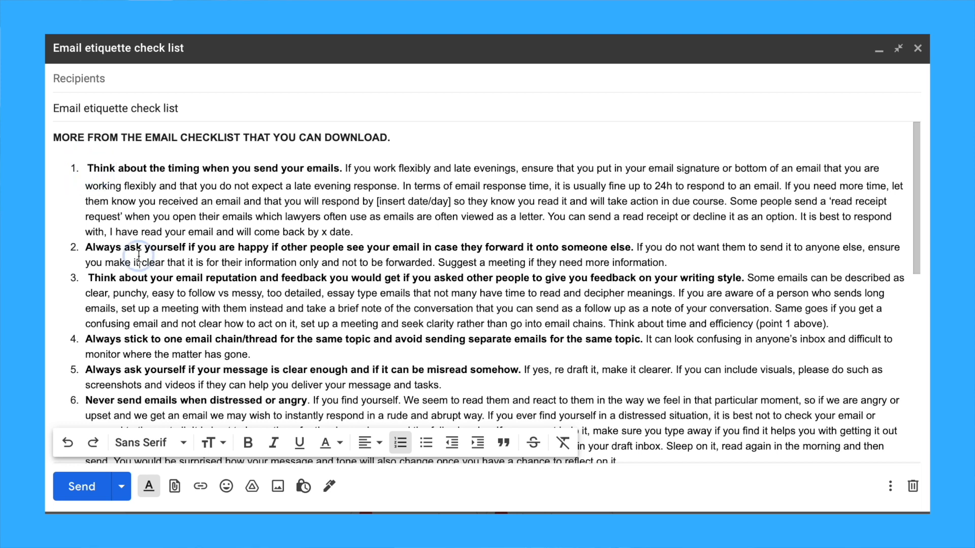
drag(86, 247, 385, 247)
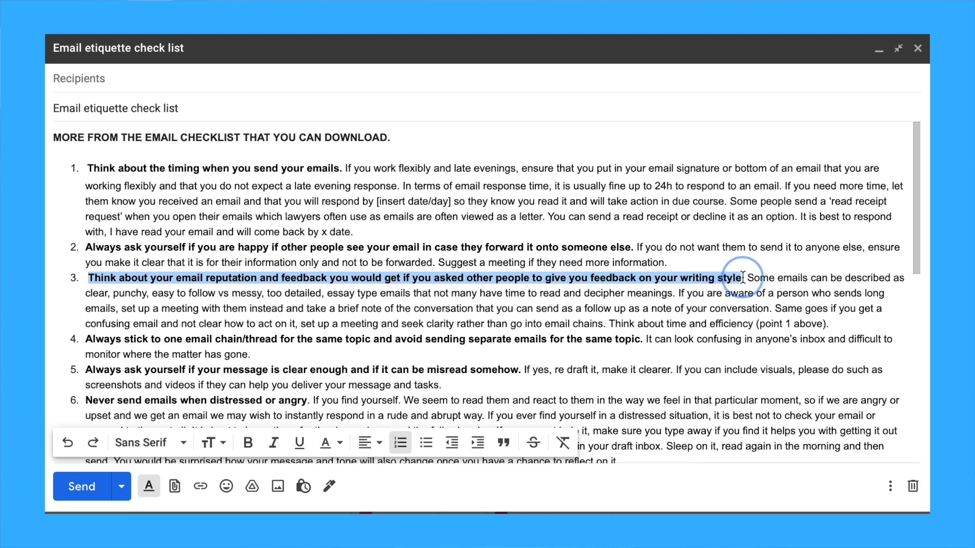
scroll(down, 3)
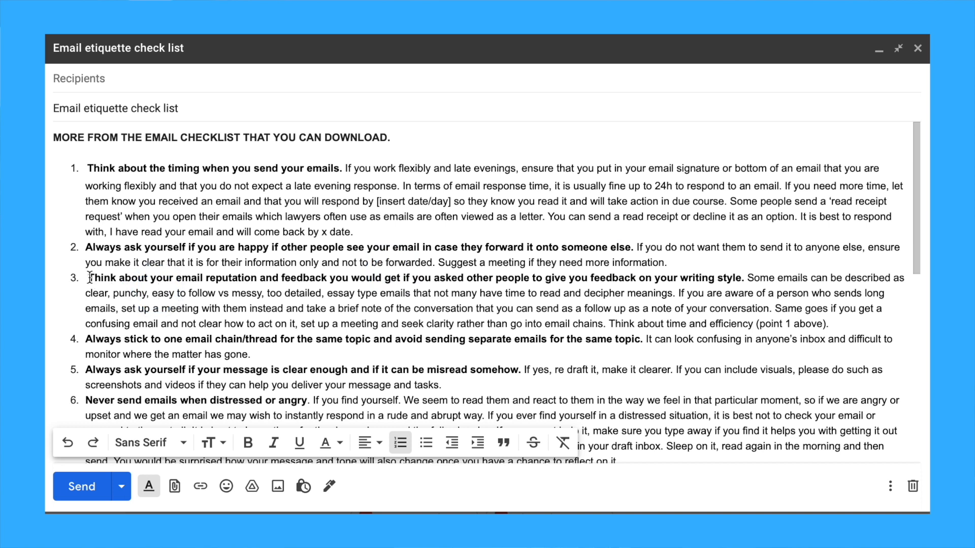
drag(88, 277, 737, 277)
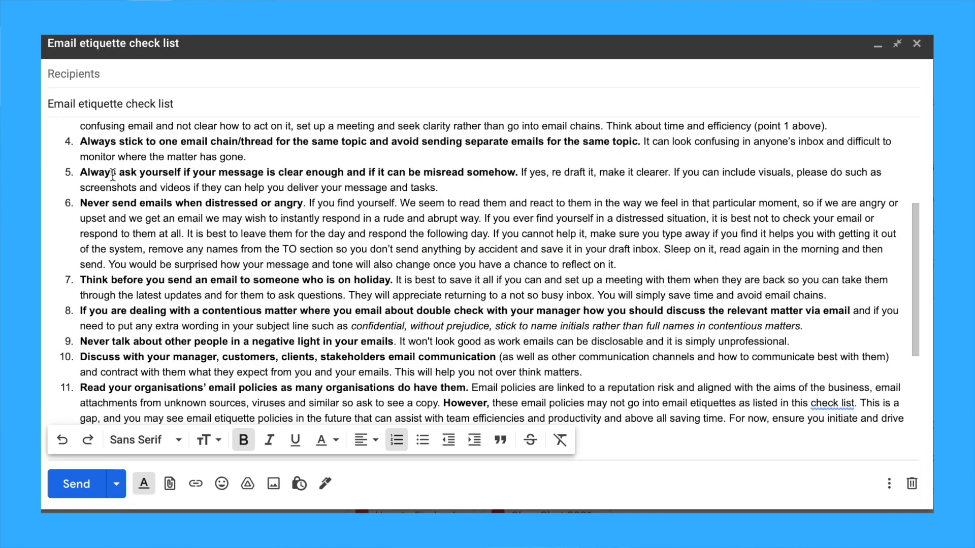
drag(80, 141, 385, 141)
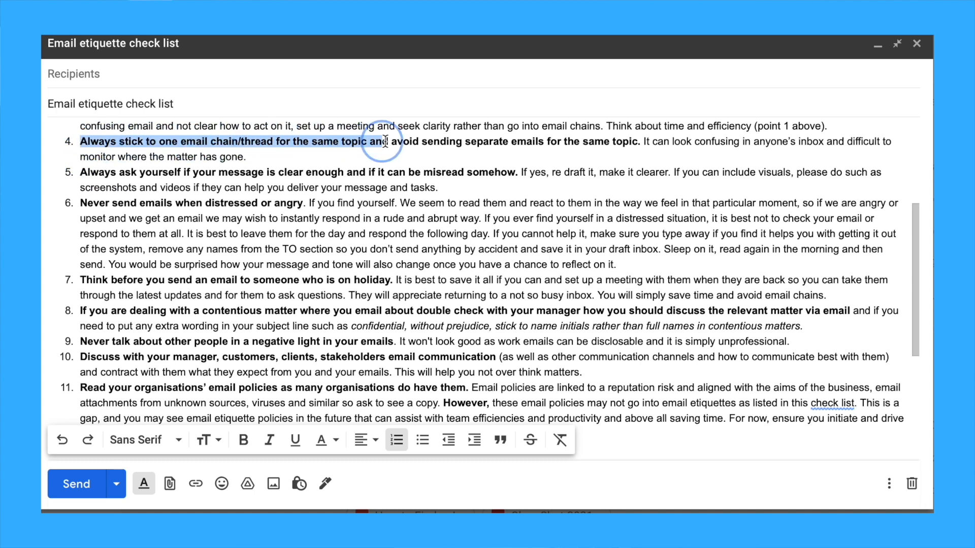
click(650, 141)
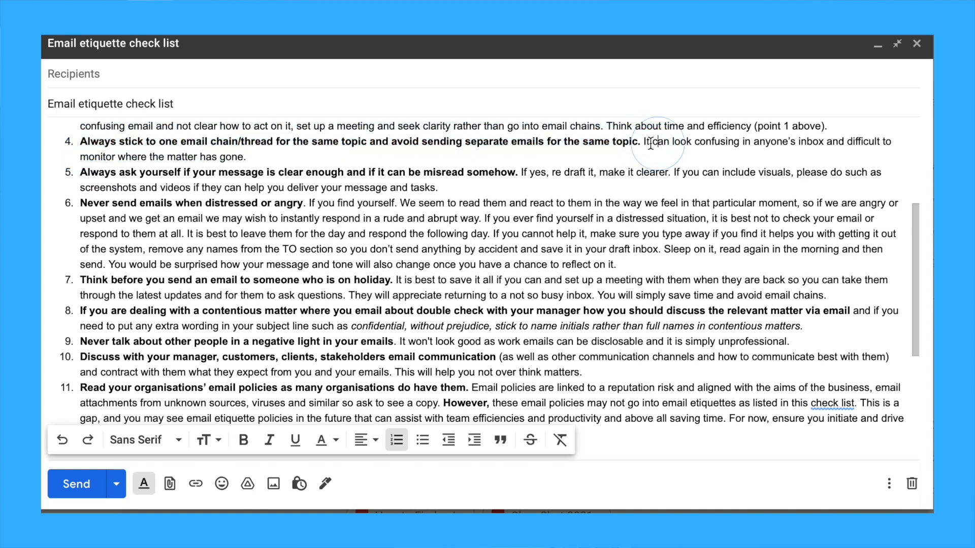
mouse_move(402, 167)
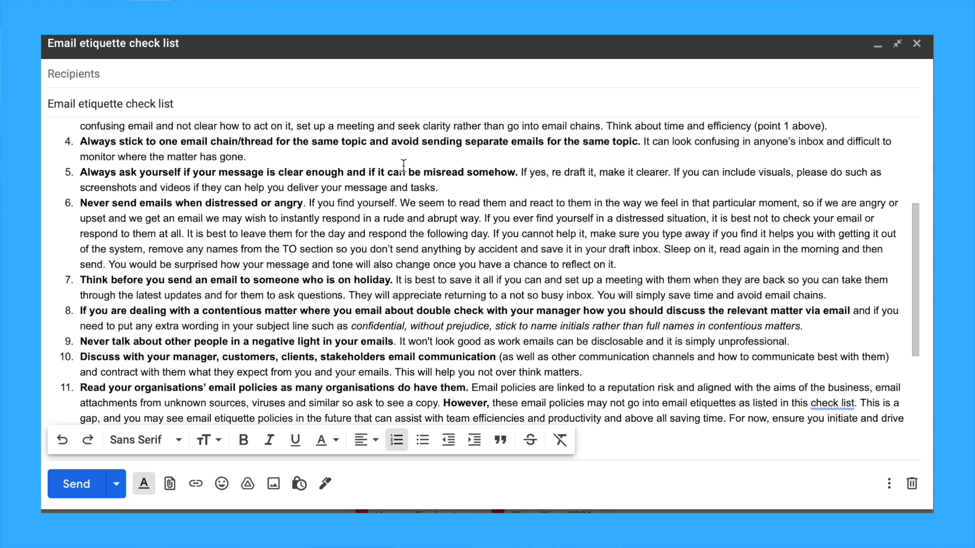
mouse_move(201, 148)
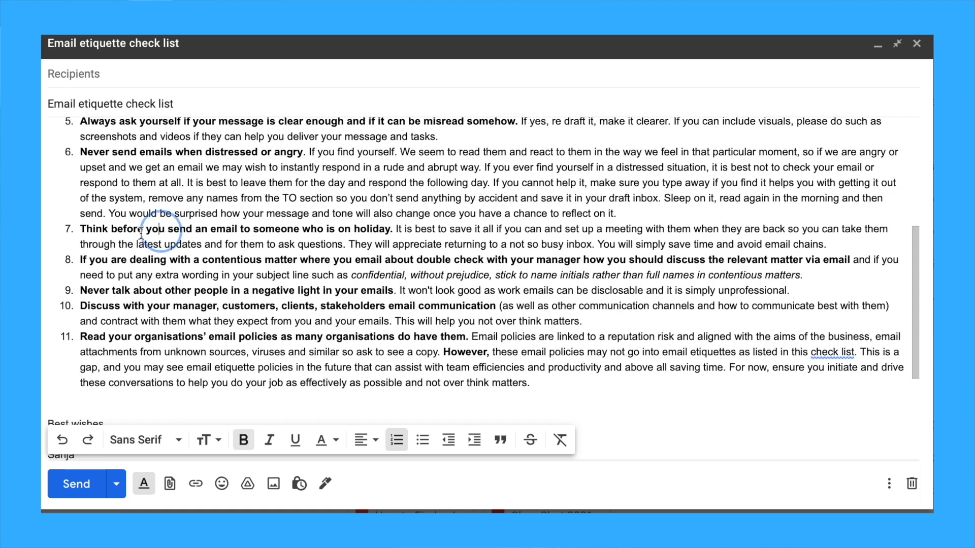
drag(143, 229, 393, 229)
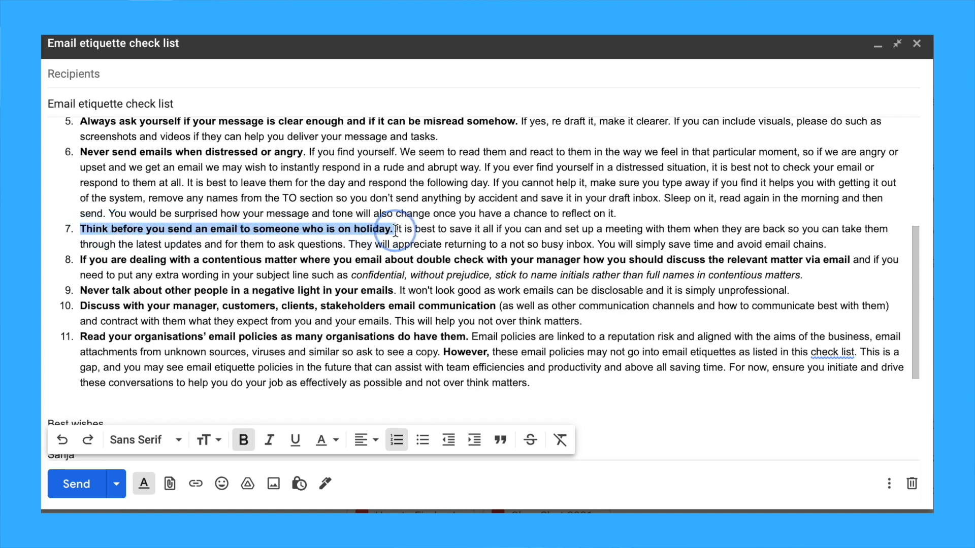
click(243, 440)
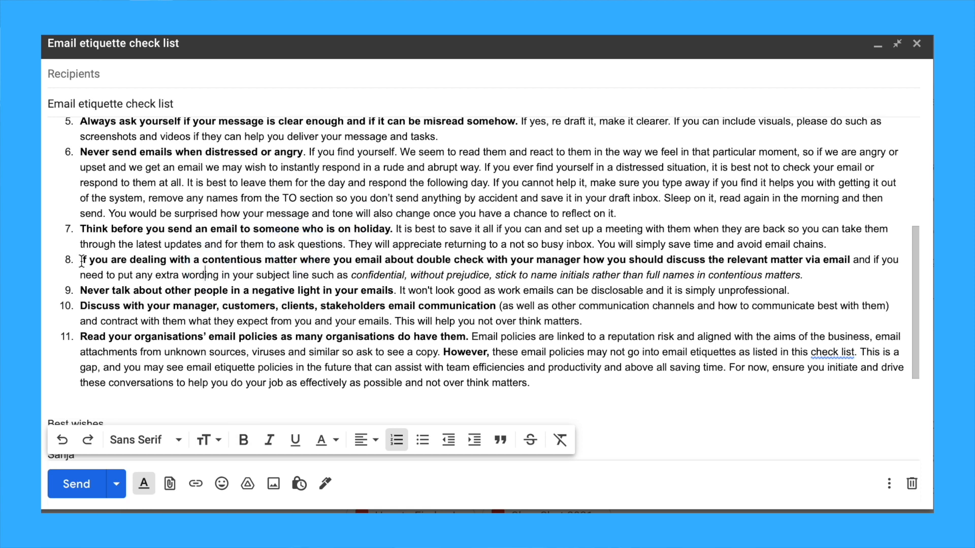
drag(80, 259, 803, 260)
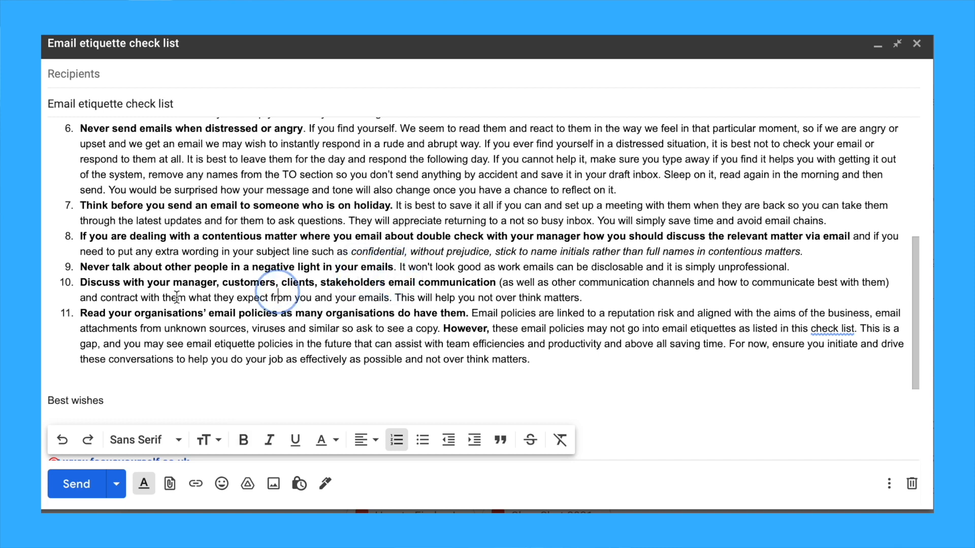
drag(79, 282, 307, 283)
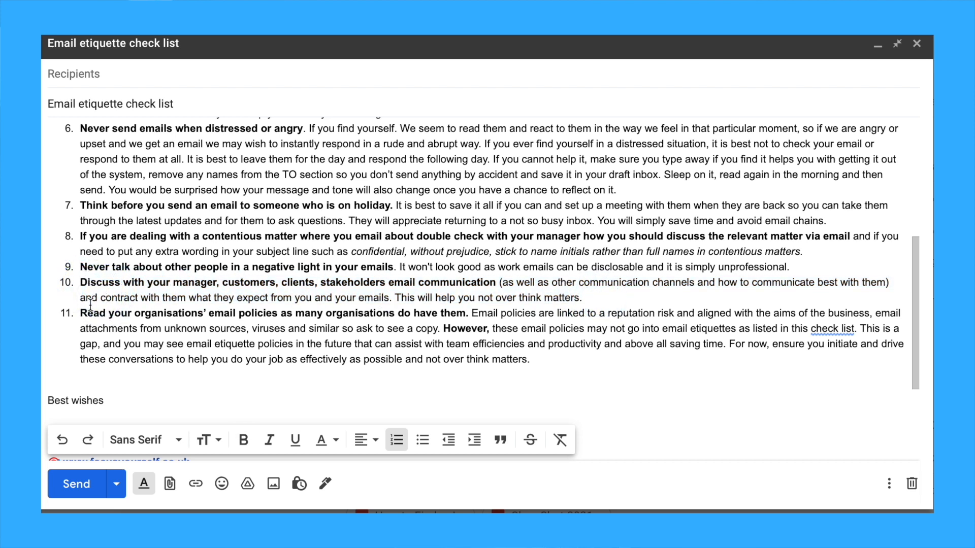
drag(80, 313, 395, 313)
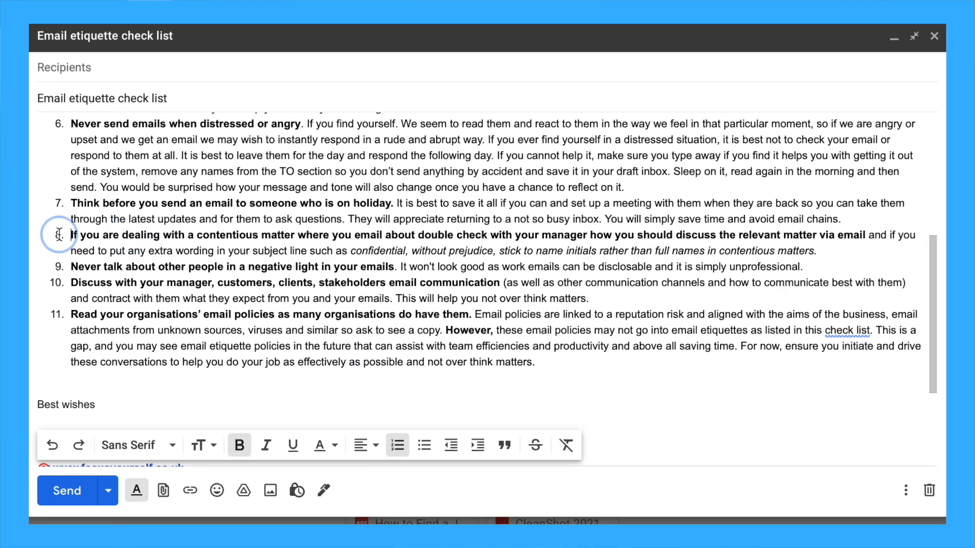
drag(72, 235, 505, 250)
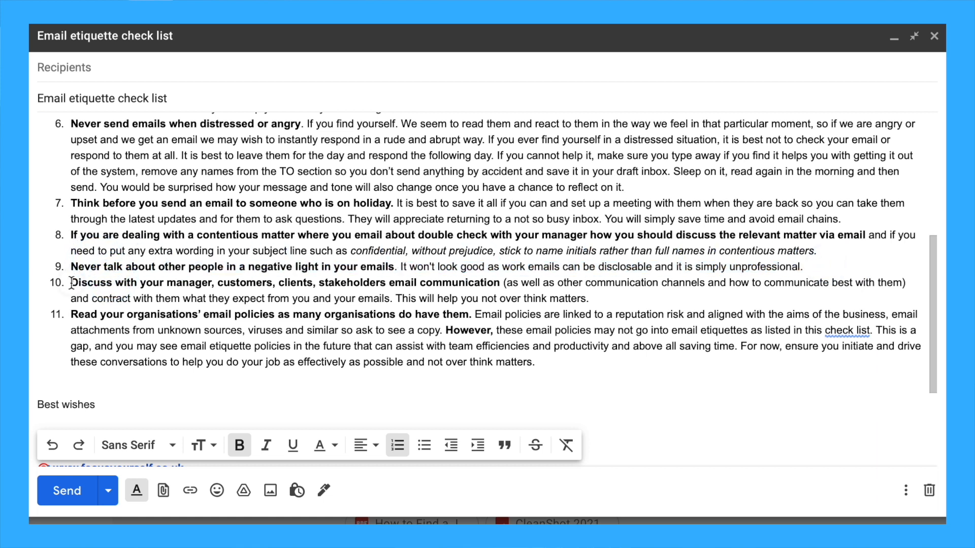
click(620, 300)
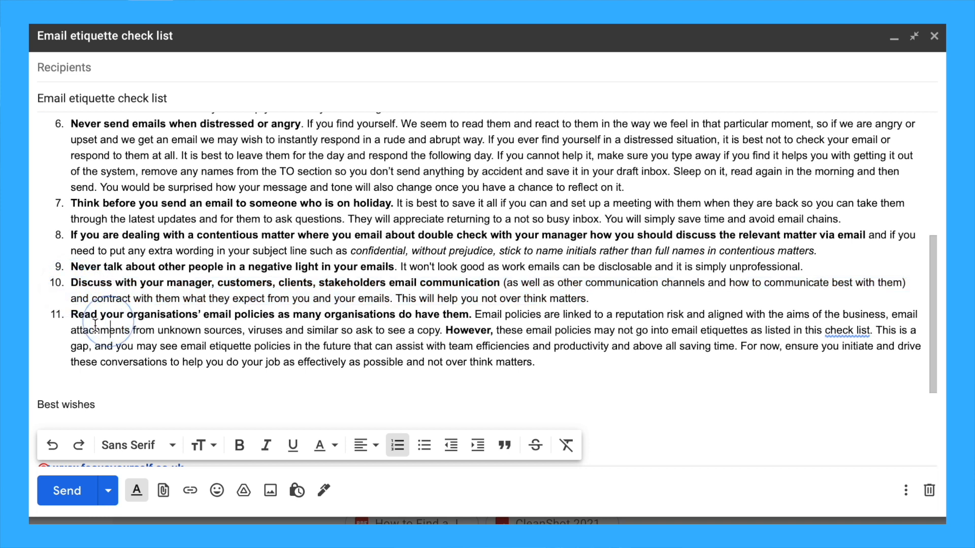
drag(88, 314, 510, 347)
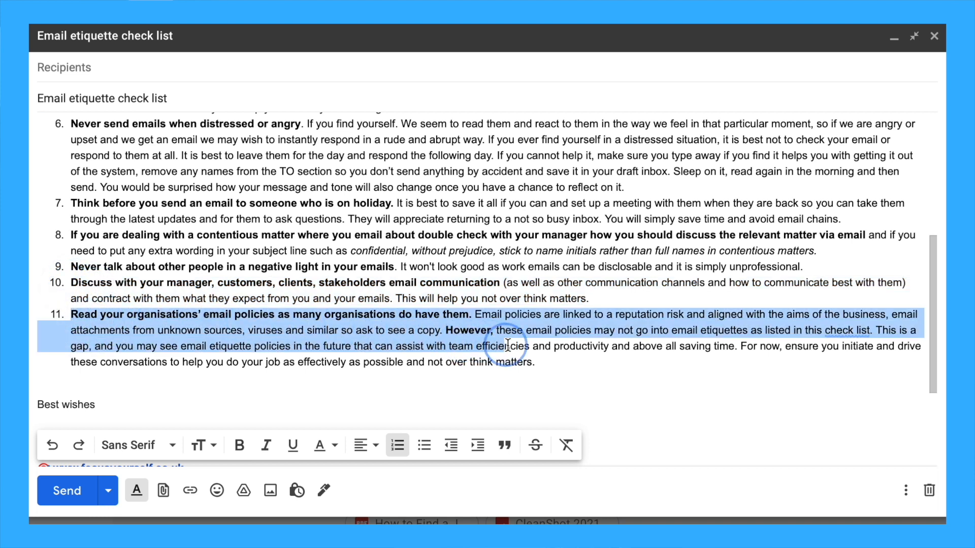